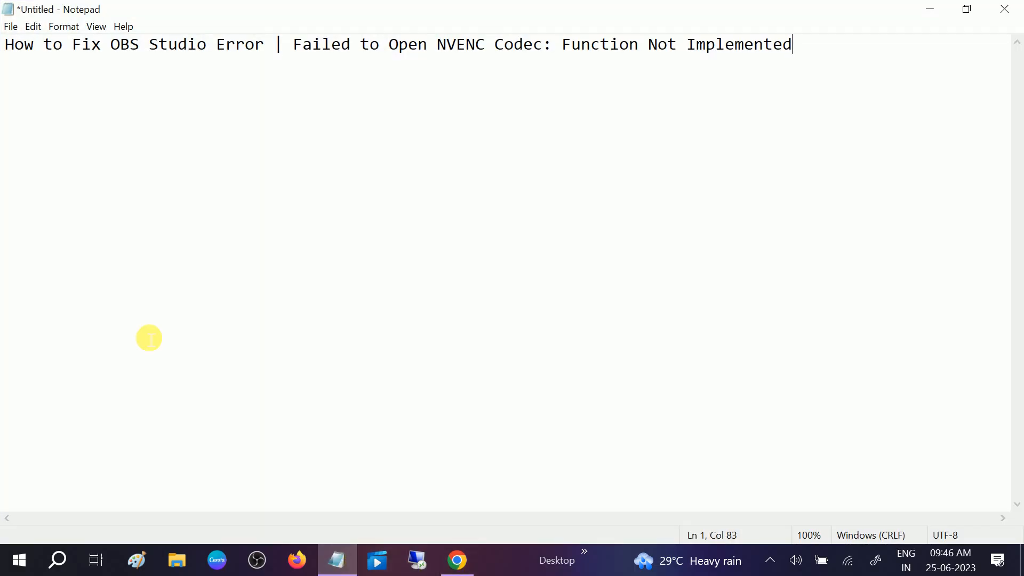
pyautogui.moveTo(298, 55)
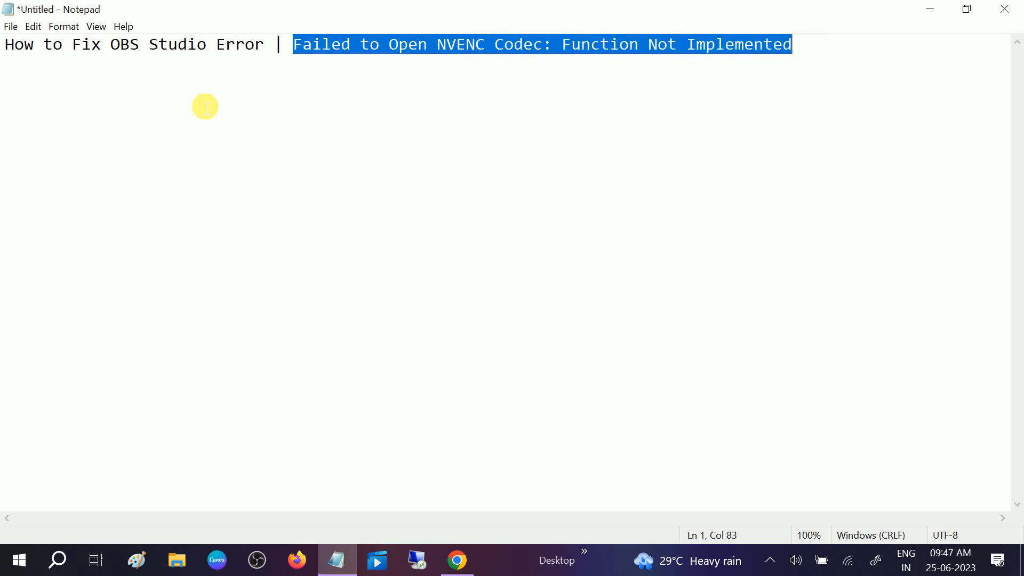
# Step: Minimize Notepad to reveal the desktop, then refresh the desktop from its right-click menu
pyautogui.doubleClick(127, 44)
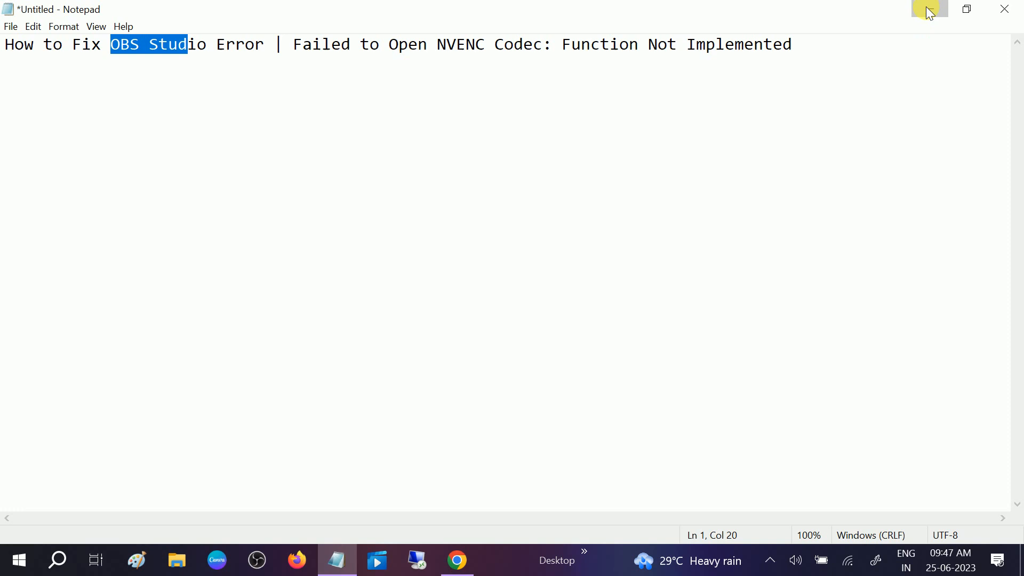
pyautogui.click(926, 9)
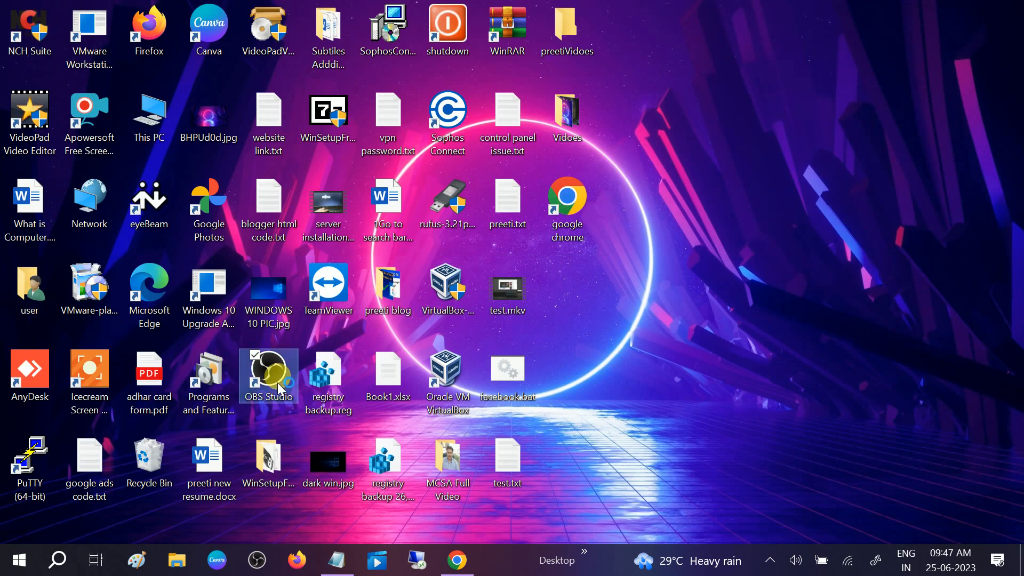
pyautogui.moveTo(388, 375)
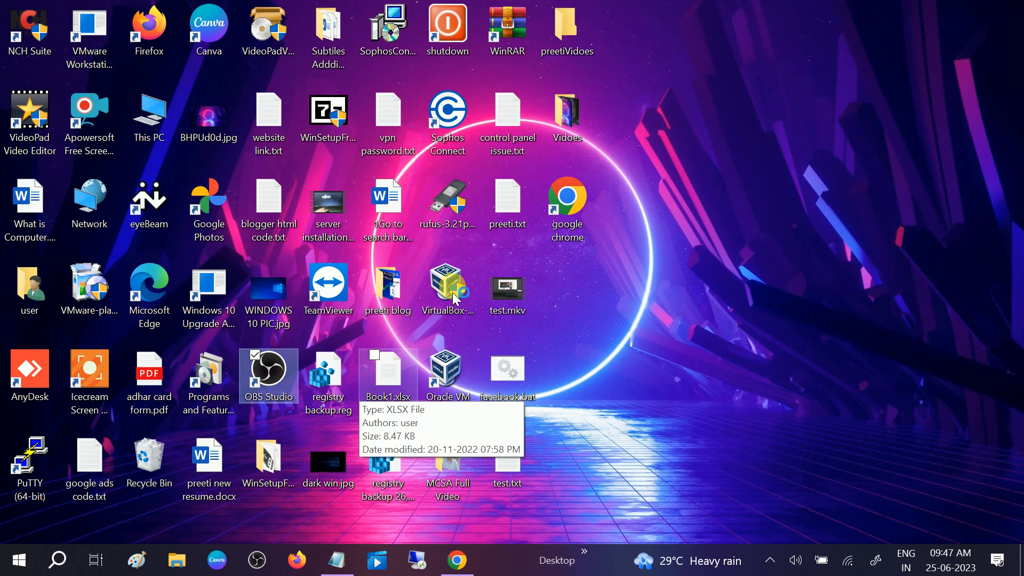
pyautogui.moveTo(468, 307)
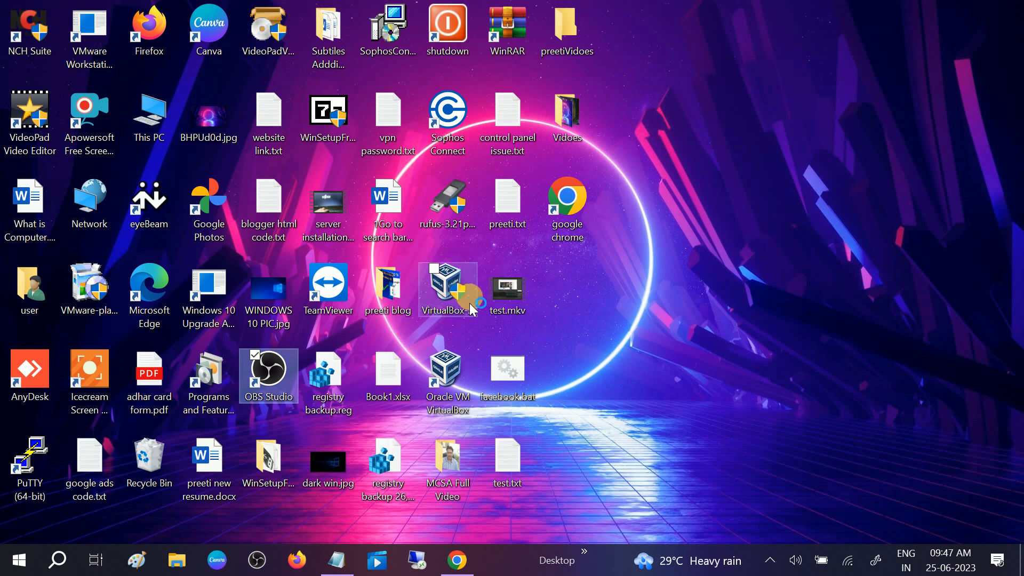
pyautogui.moveTo(472, 305)
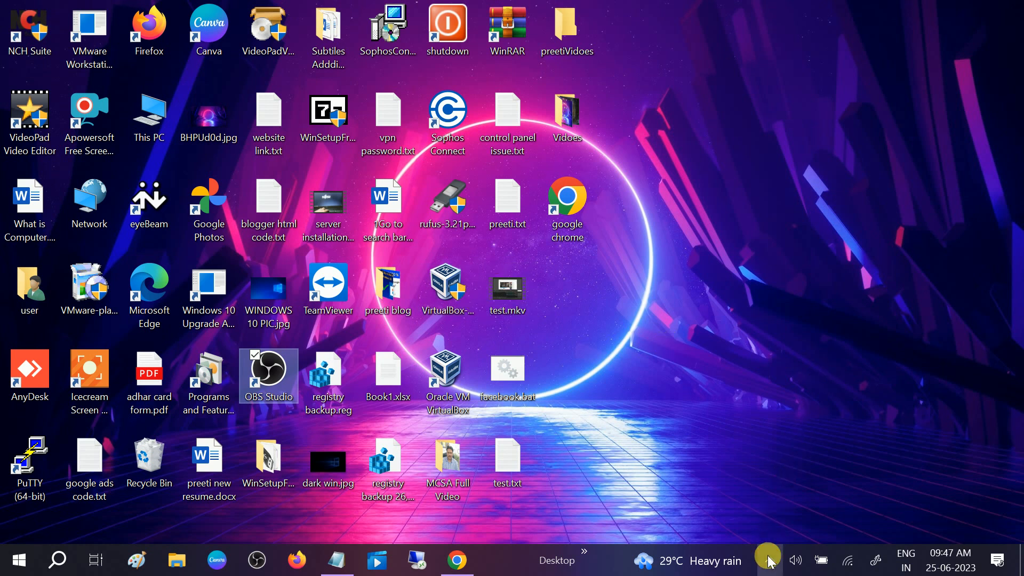
pyautogui.moveTo(704, 300)
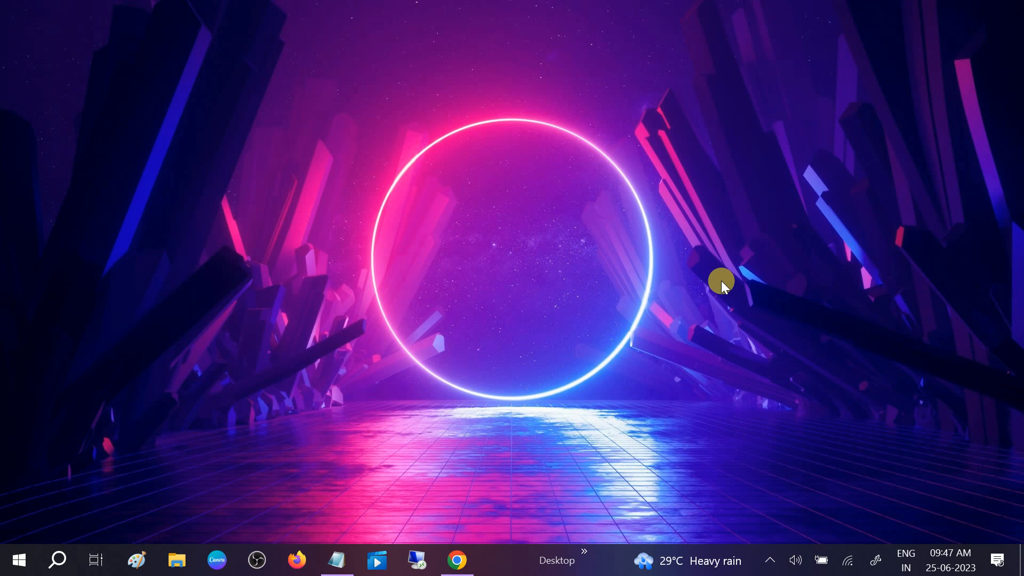
pyautogui.rightClick(721, 284)
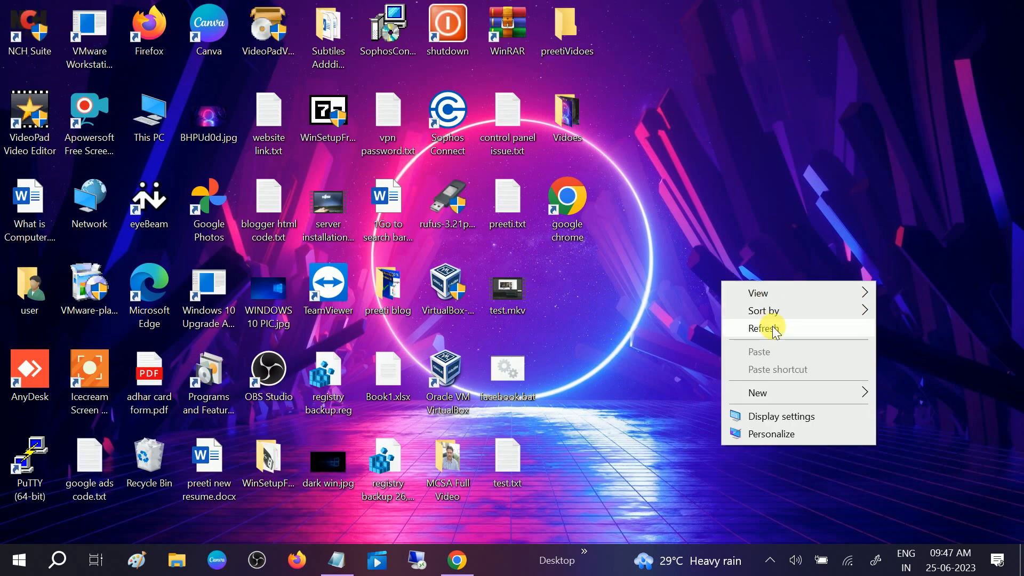
pyautogui.click(765, 328)
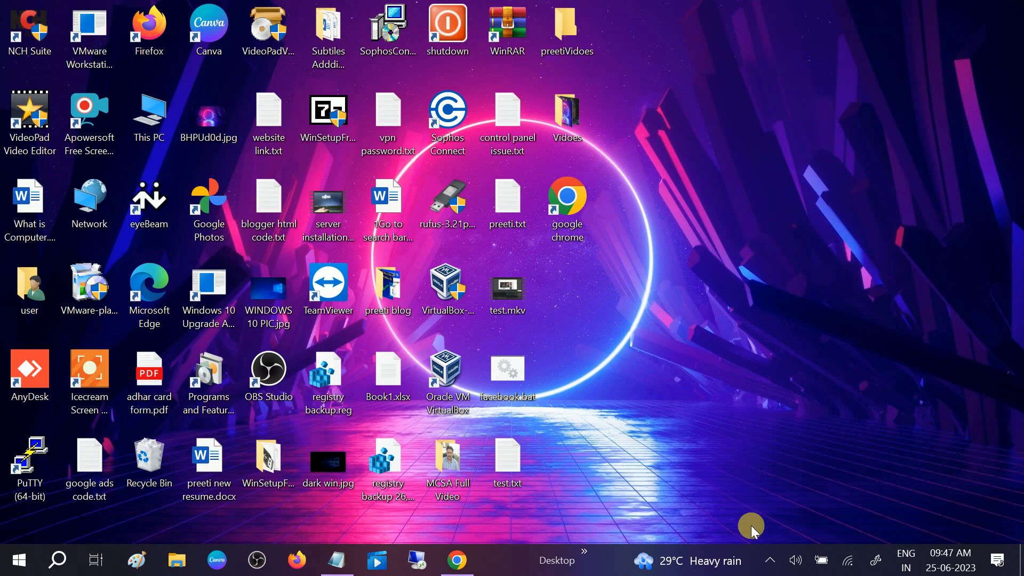
pyautogui.moveTo(344, 444)
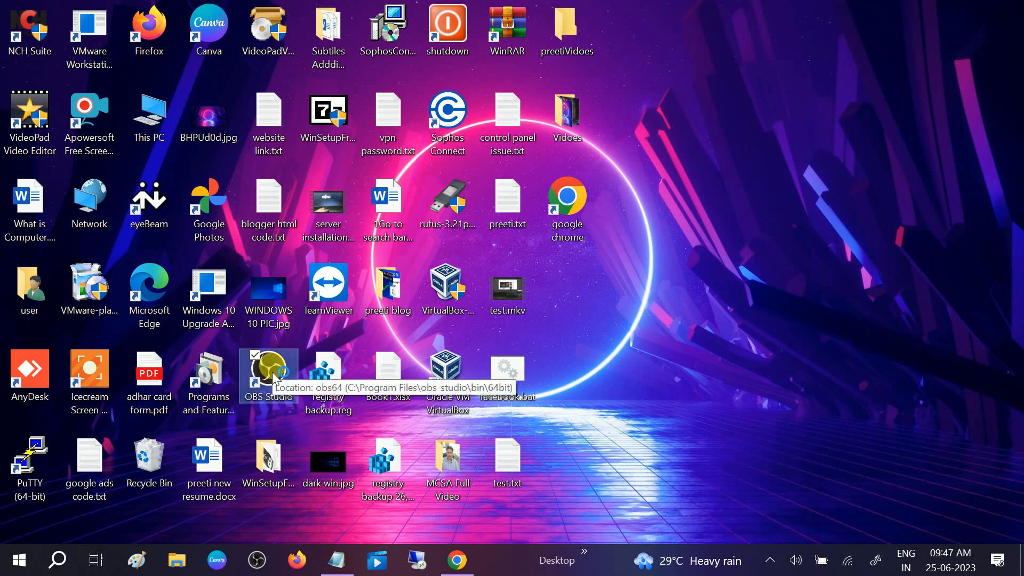
# Step: Launch OBS Studio from its desktop shortcut and dismiss the 'New update available' notice
pyautogui.doubleClick(267, 371)
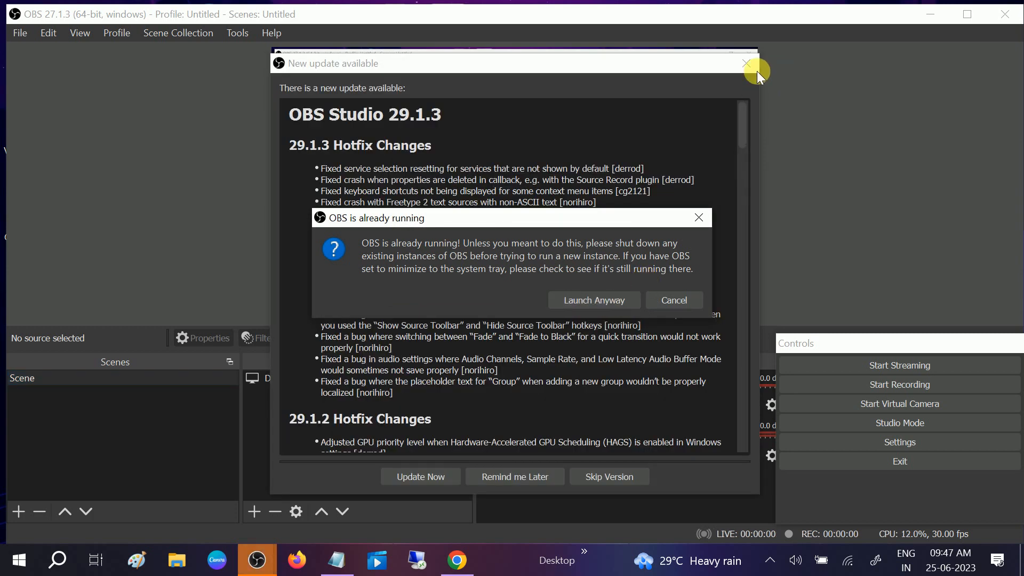
pyautogui.click(672, 299)
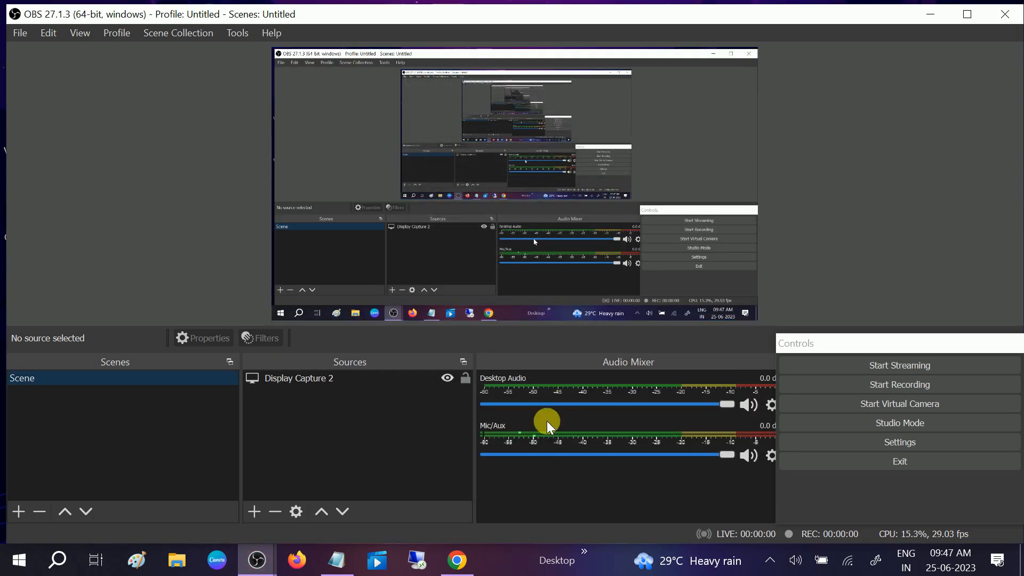
pyautogui.moveTo(898, 442)
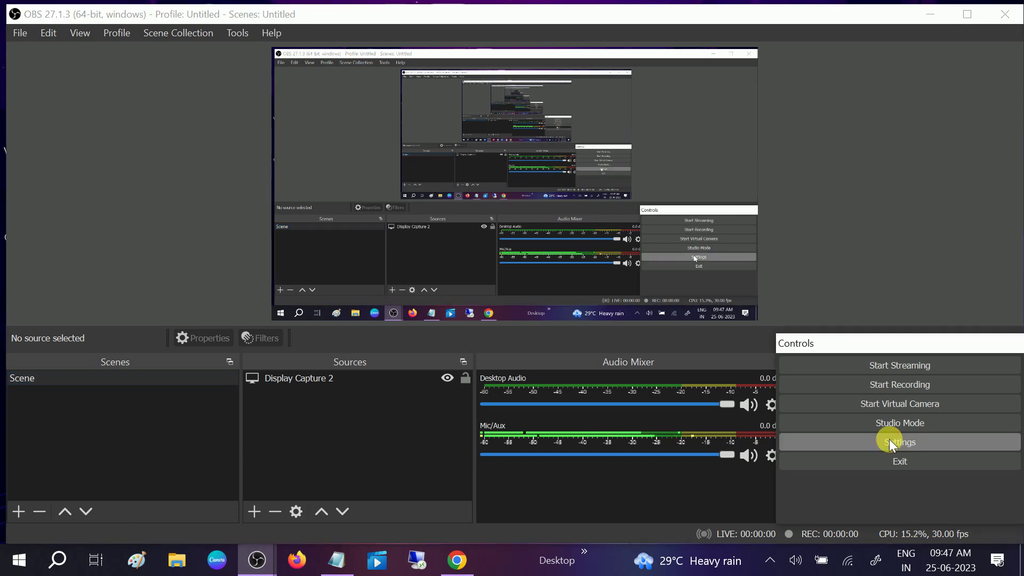
pyautogui.moveTo(316, 377)
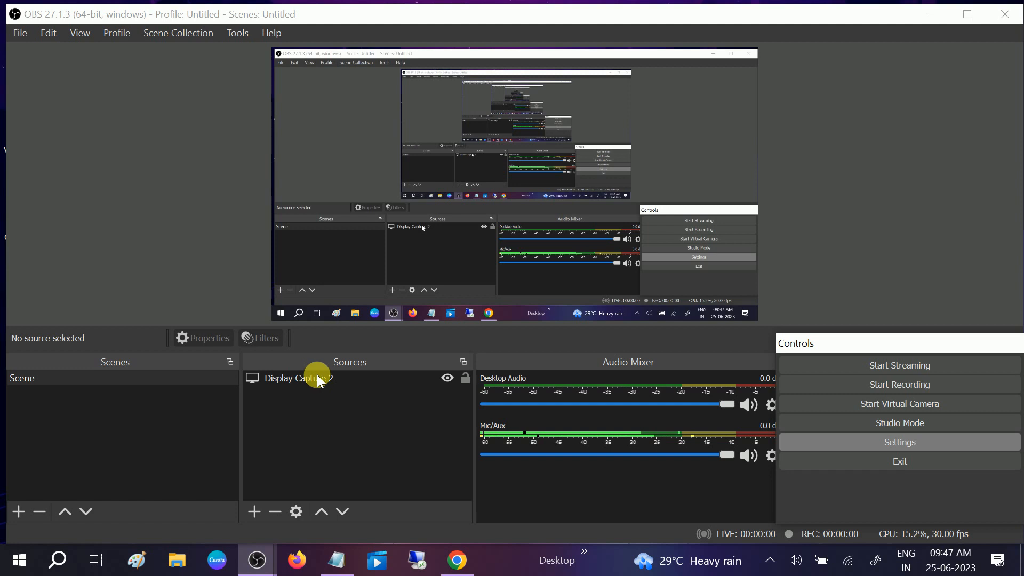
pyautogui.moveTo(899, 442)
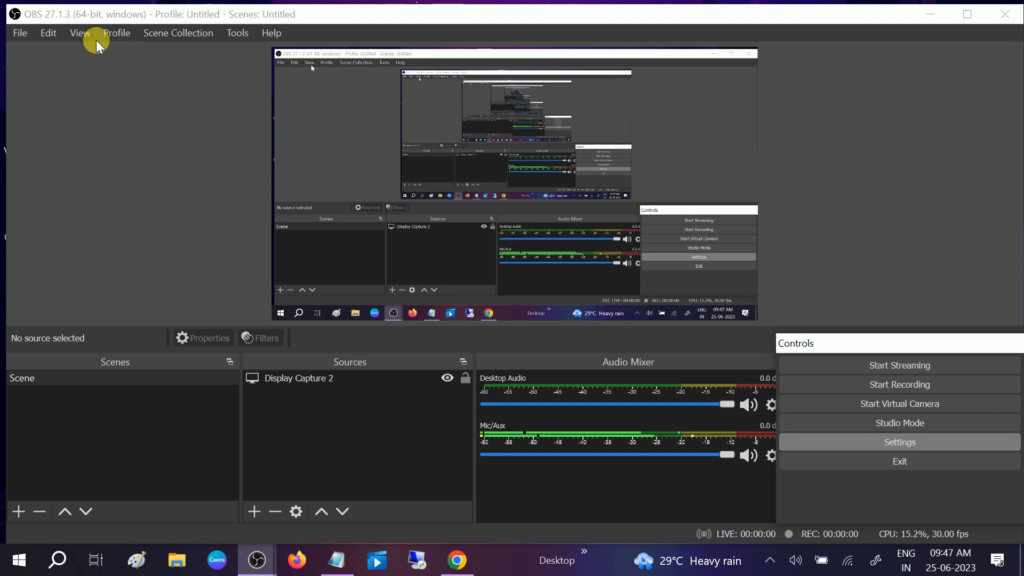
pyautogui.moveTo(935, 14)
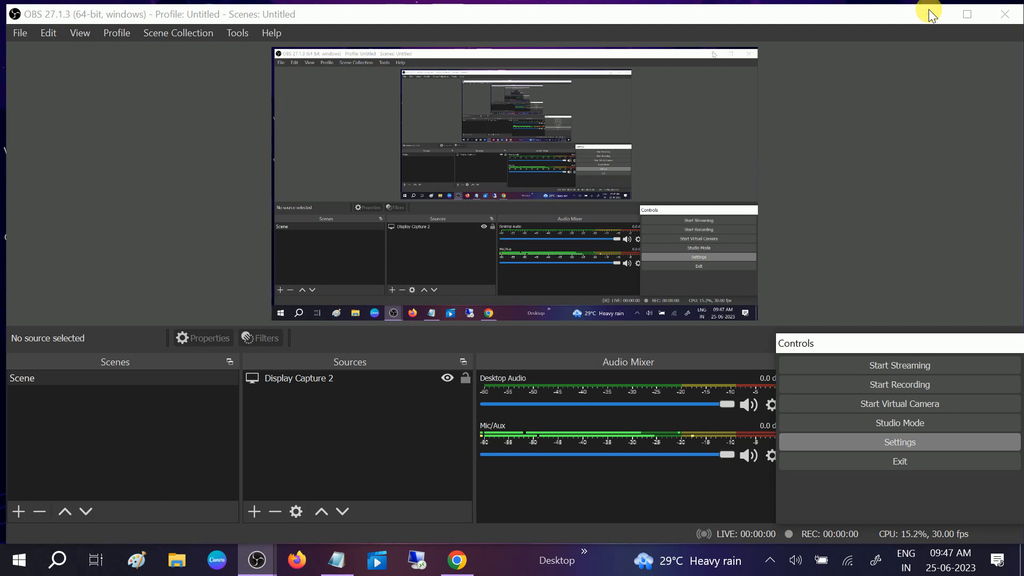
pyautogui.moveTo(819, 315)
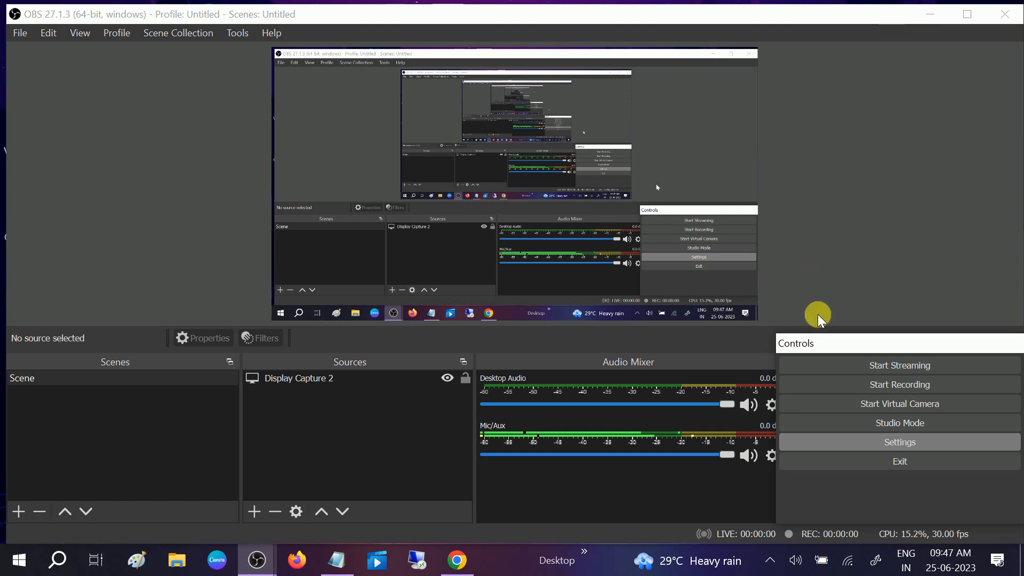
pyautogui.moveTo(750, 384)
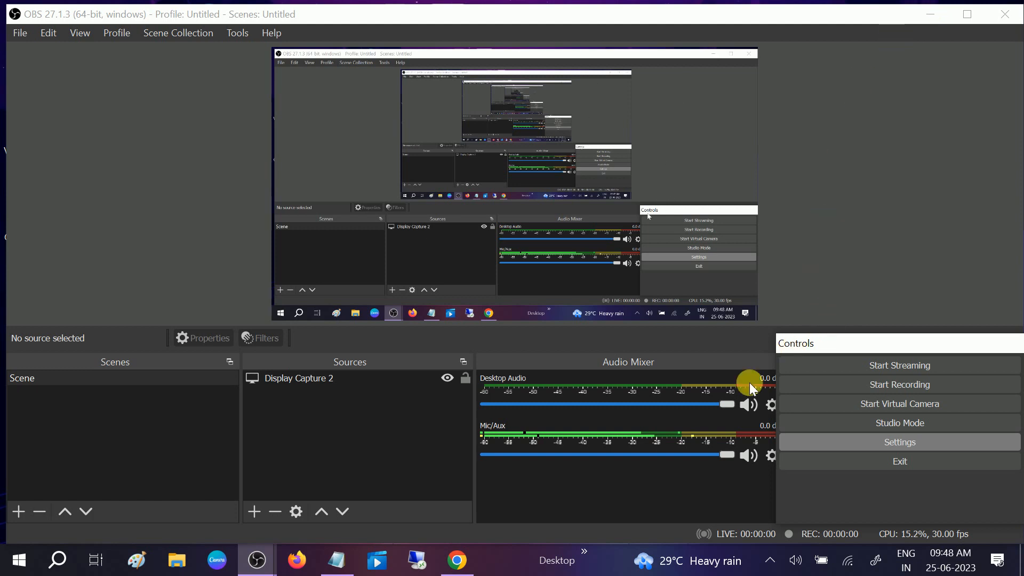
pyautogui.moveTo(692, 513)
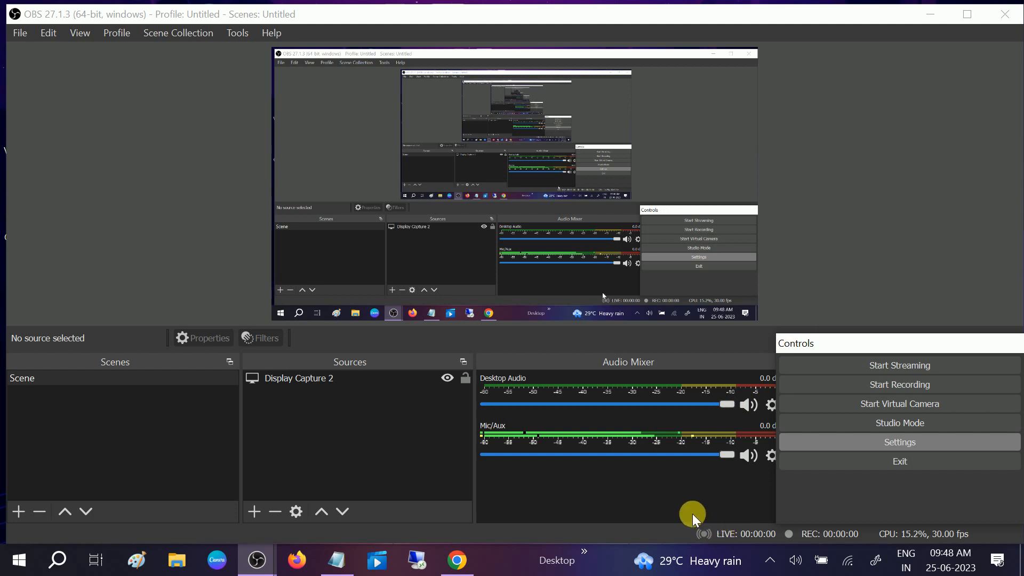
pyautogui.moveTo(467, 397)
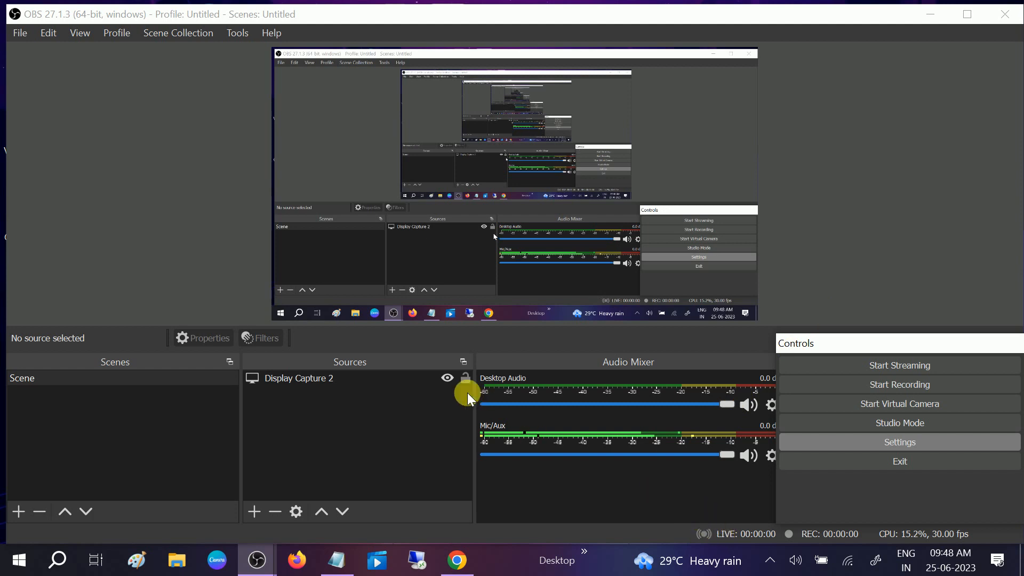
pyautogui.moveTo(928, 17)
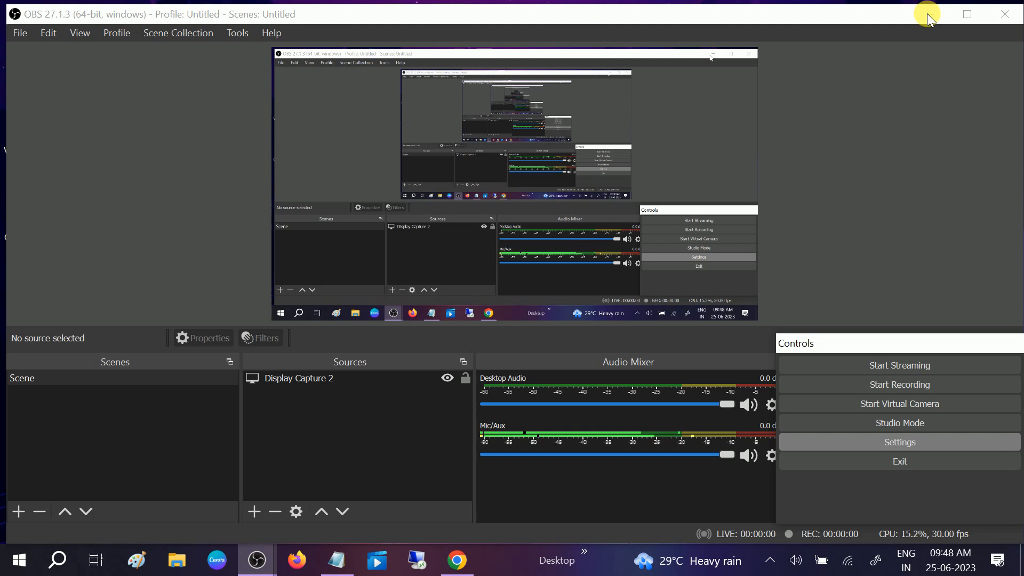
# Step: Check running processes in Task Manager, then open the OBS tray icon menu
pyautogui.rightClick(556, 559)
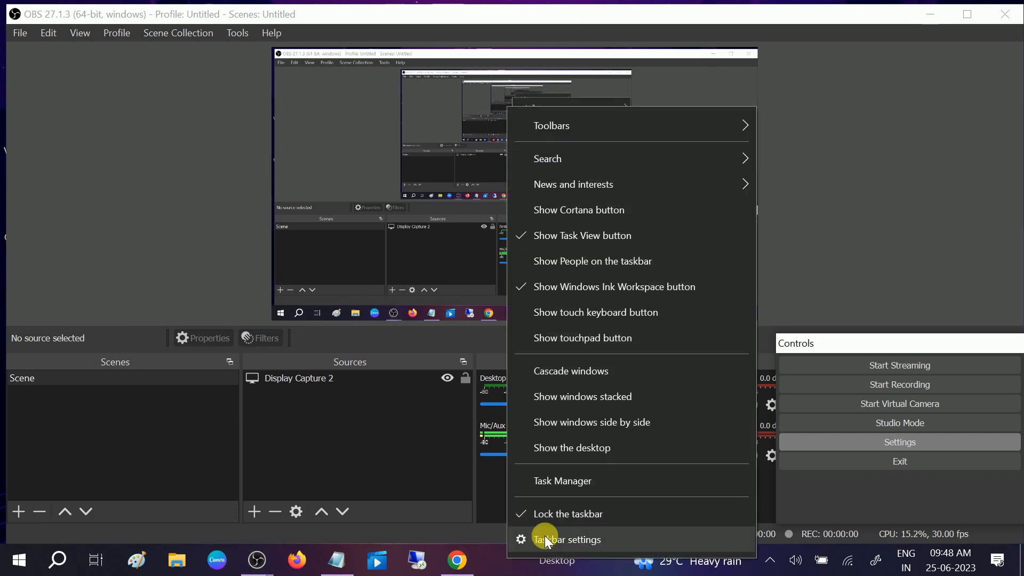
pyautogui.click(567, 539)
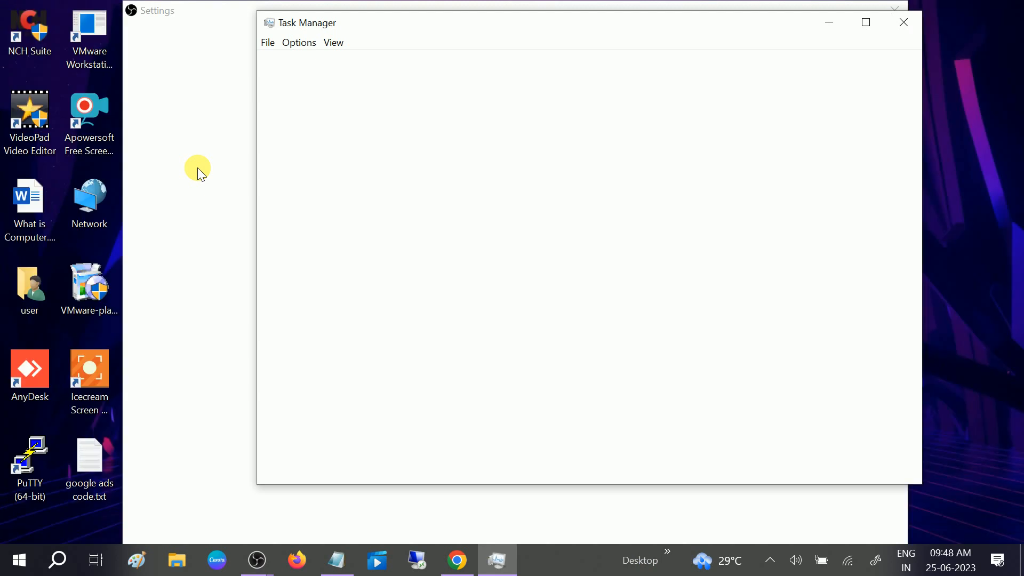
pyautogui.click(903, 21)
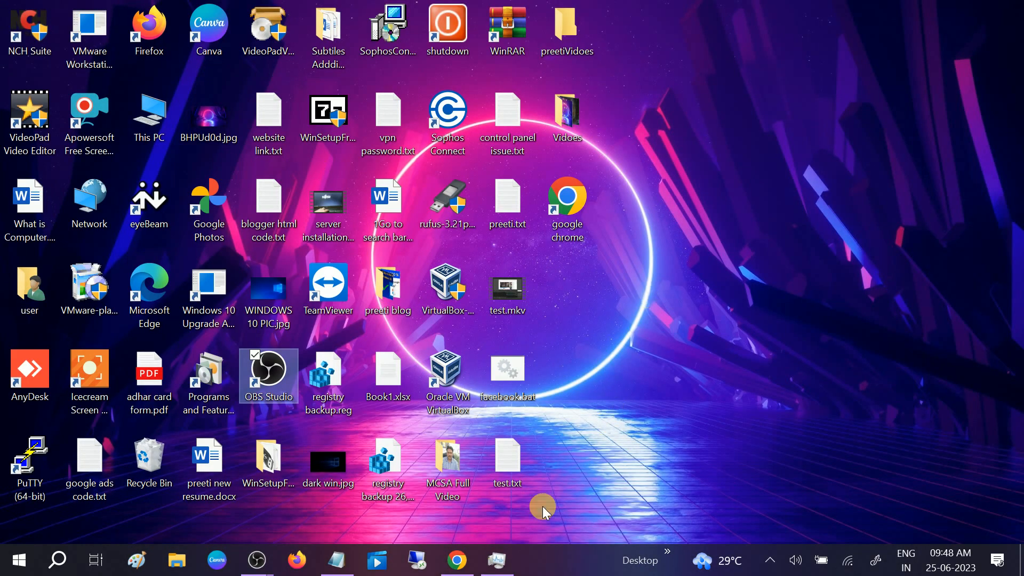
pyautogui.click(773, 560)
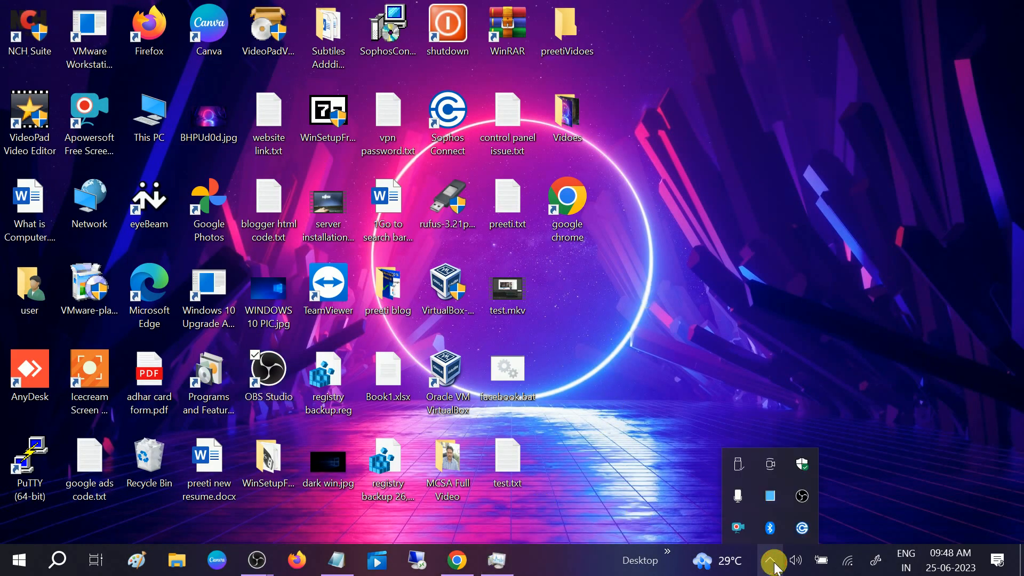
pyautogui.rightClick(801, 495)
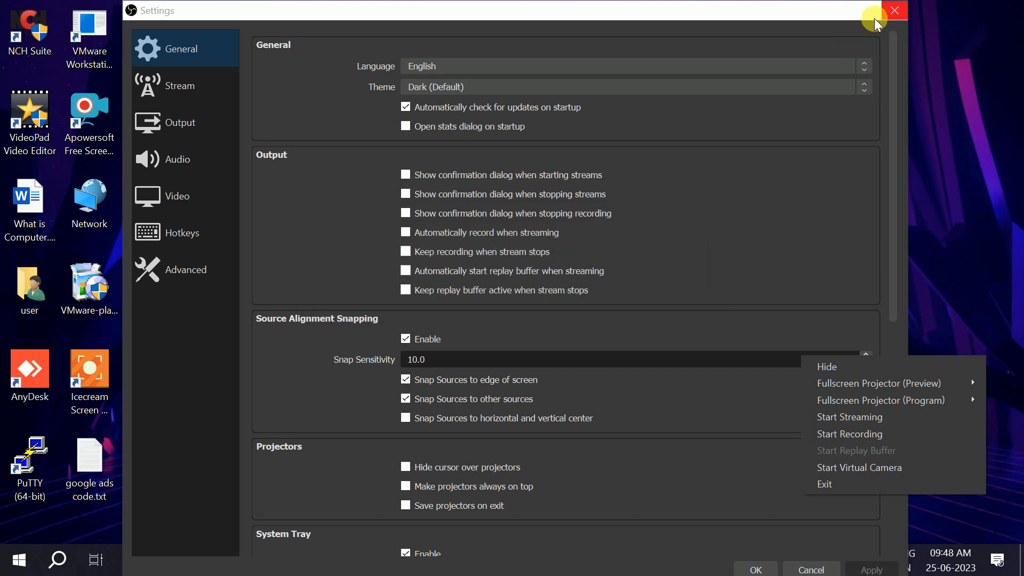
pyautogui.moveTo(954, 285)
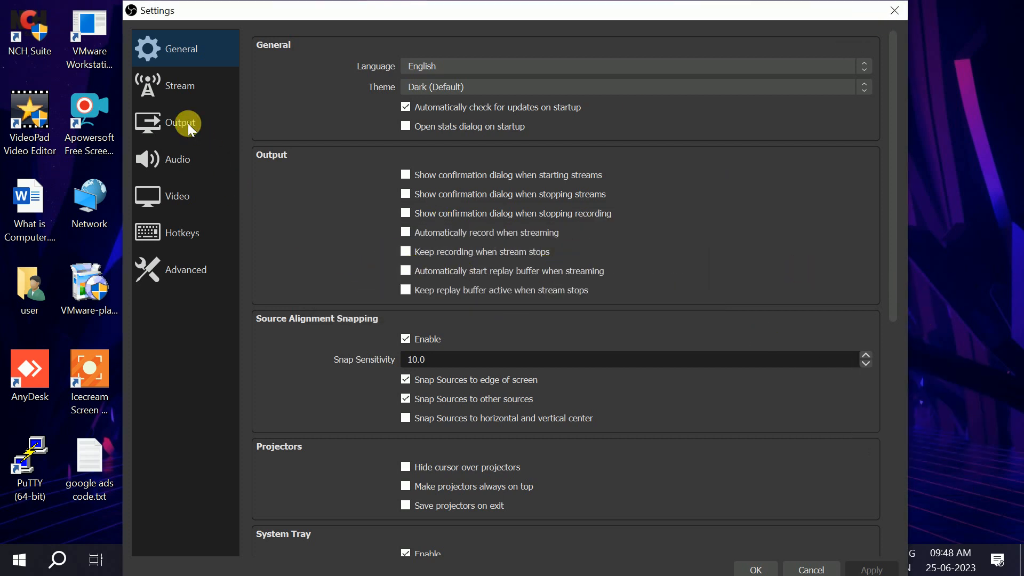
# Step: Choose Software (x264) as the encoder on the Output settings page
pyautogui.click(184, 122)
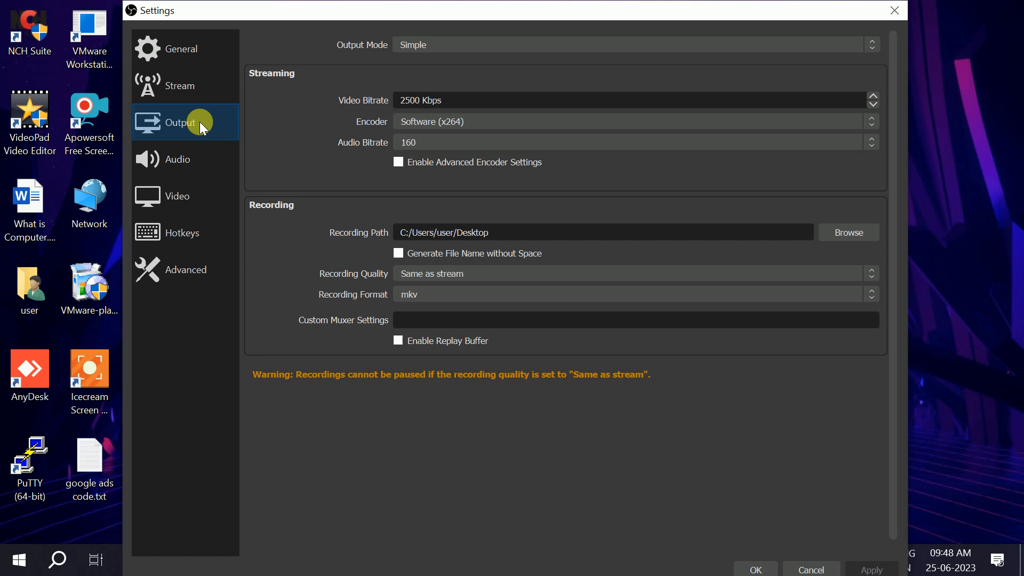
pyautogui.moveTo(272, 131)
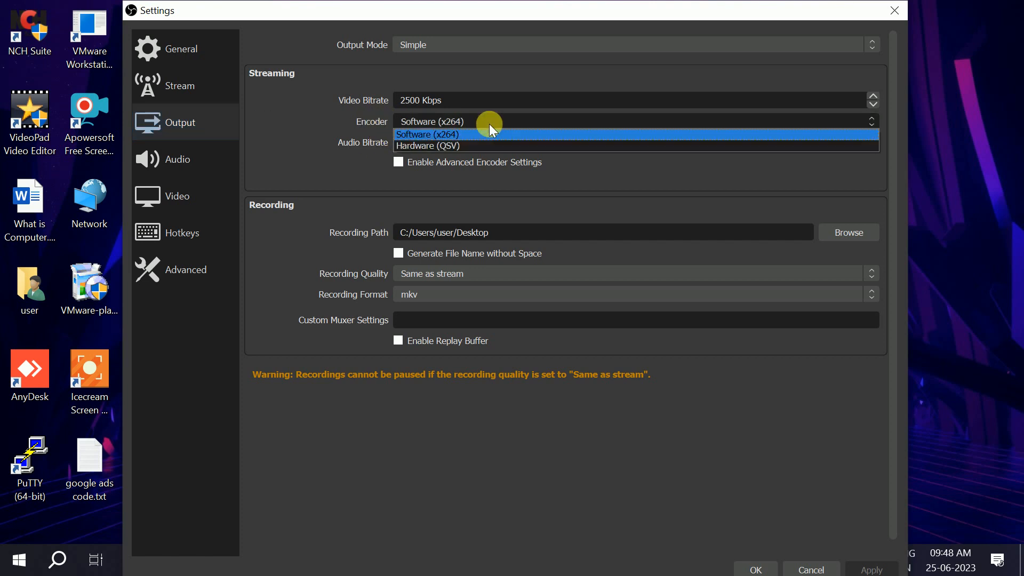
pyautogui.moveTo(479, 146)
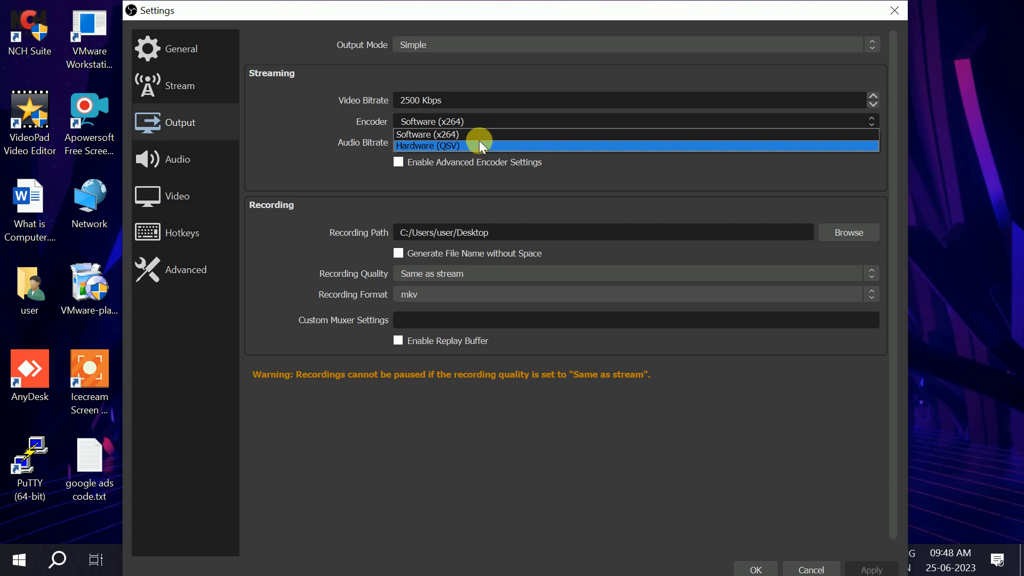
pyautogui.moveTo(425, 137)
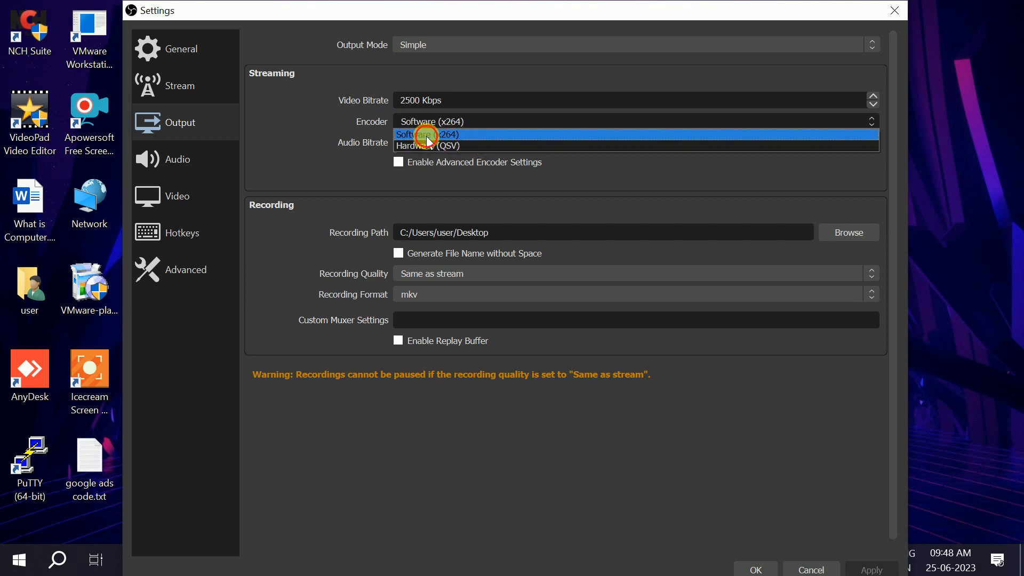
pyautogui.click(431, 134)
pyautogui.write('de')
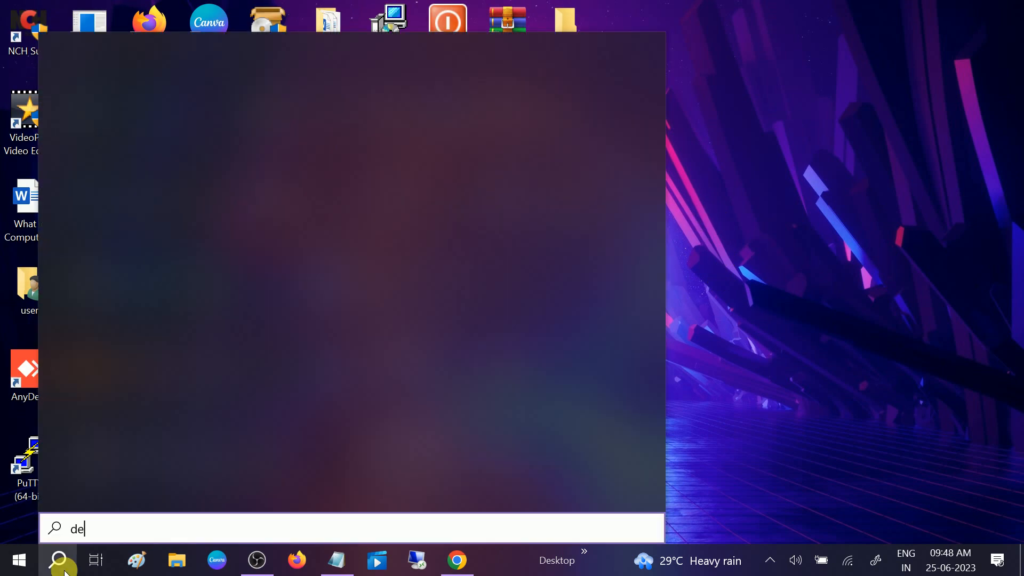
# Step: Search Windows for 'Device Manager' to bring it up as the best match
pyautogui.write('vice Manager')
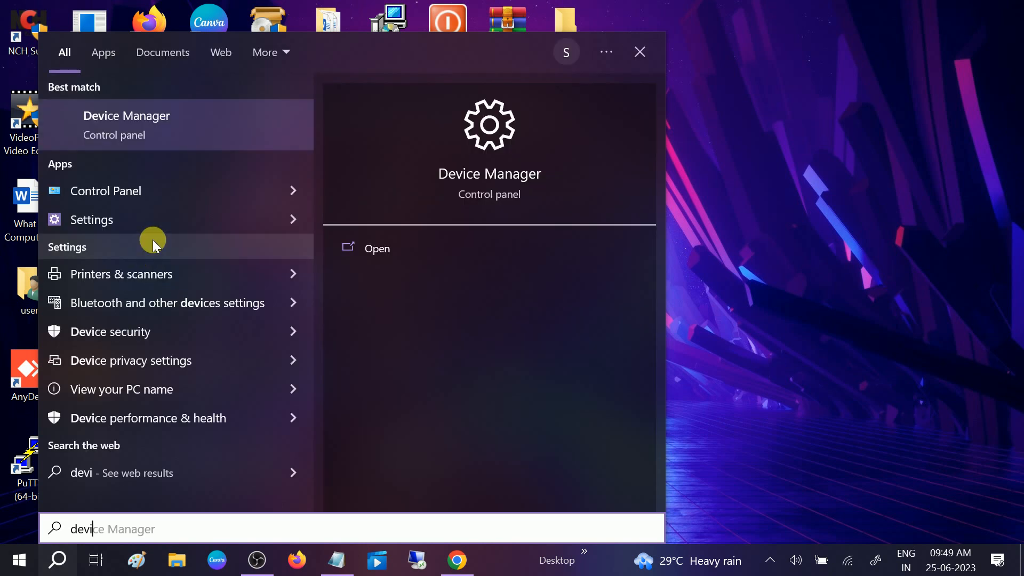
pyautogui.moveTo(153, 125)
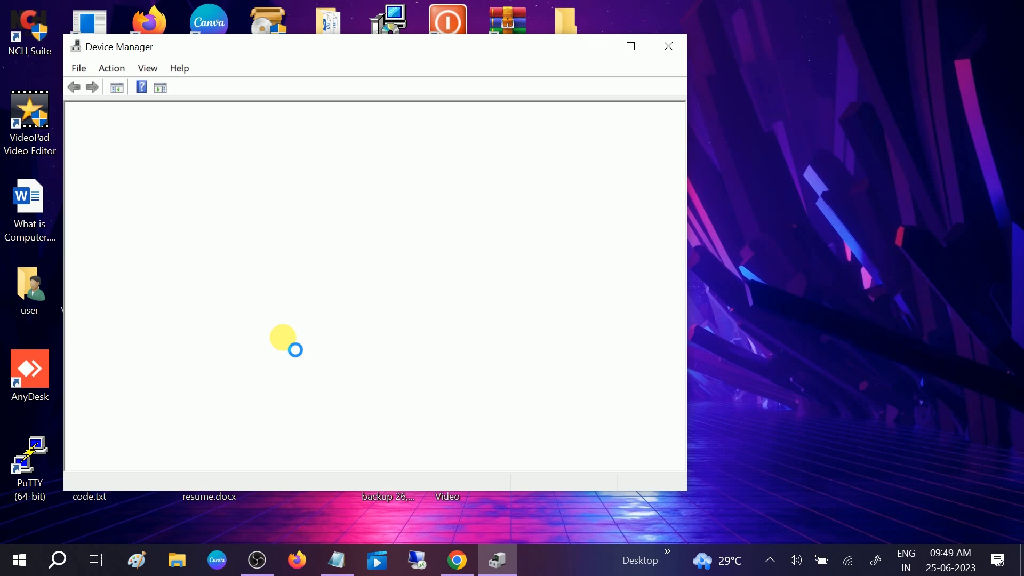
pyautogui.moveTo(415, 57)
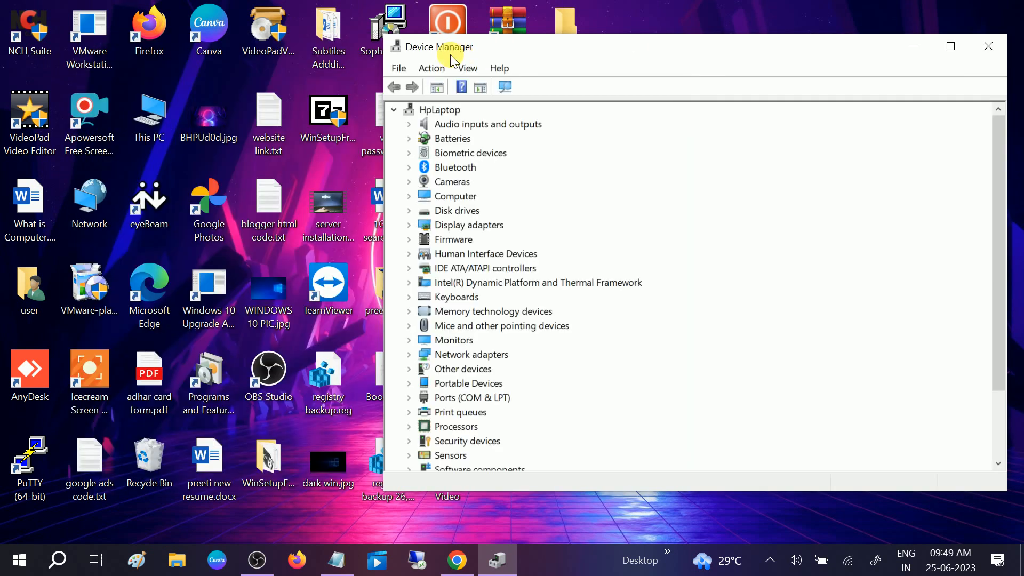
pyautogui.moveTo(413, 229)
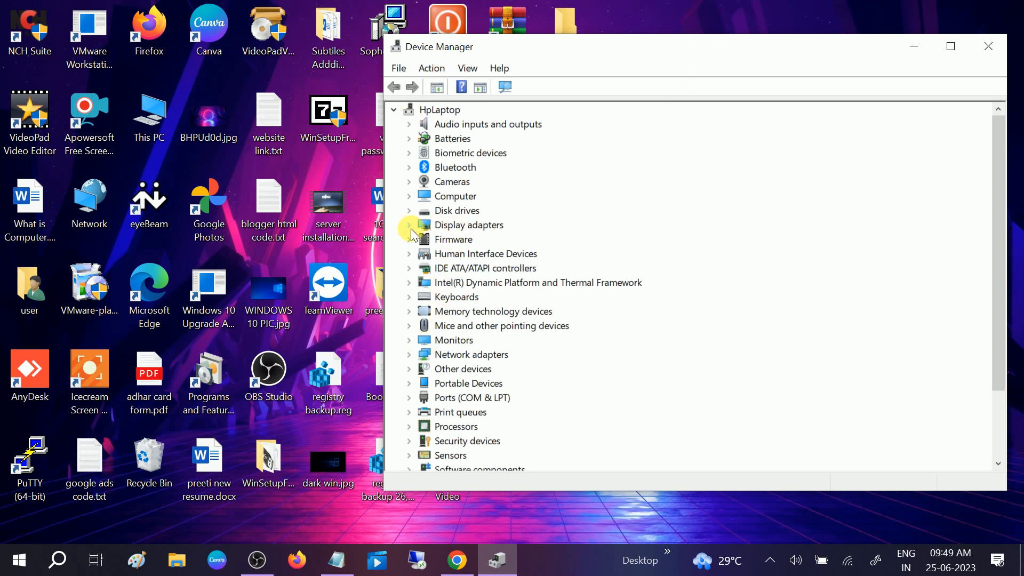
# Step: Run an automatic driver search for Intel(R) HD Graphics 620
pyautogui.rightClick(496, 239)
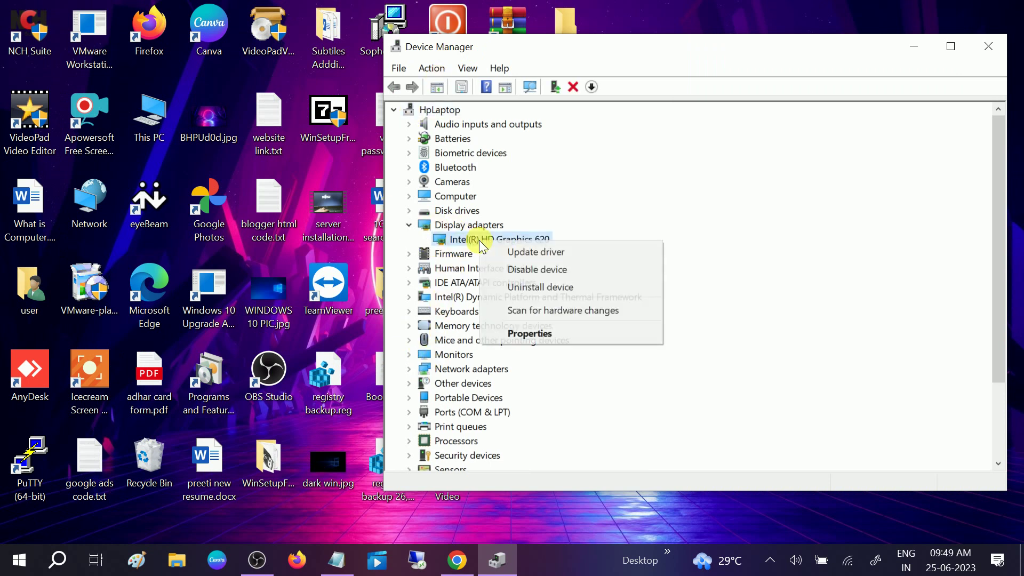
pyautogui.click(535, 251)
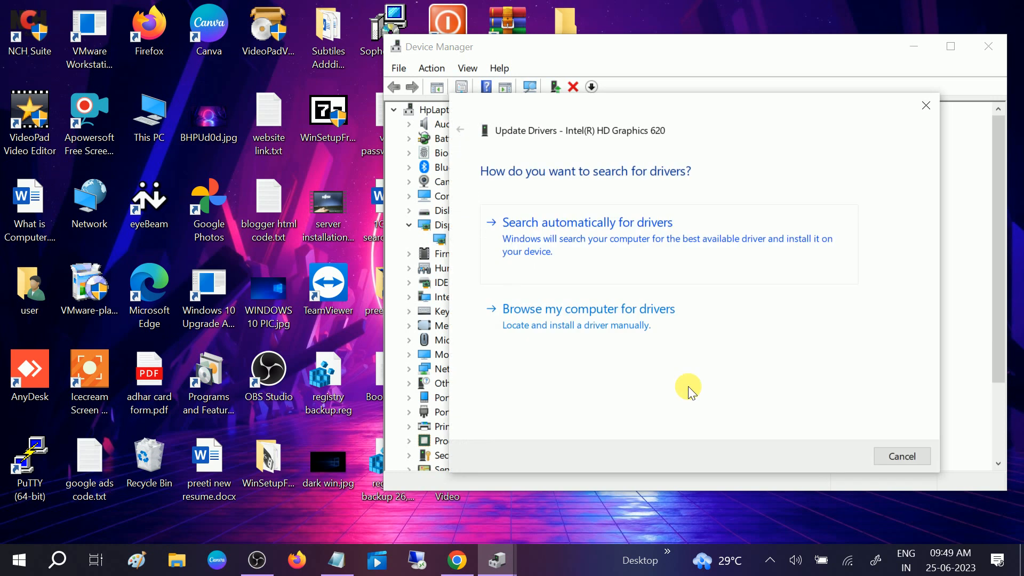
pyautogui.click(585, 222)
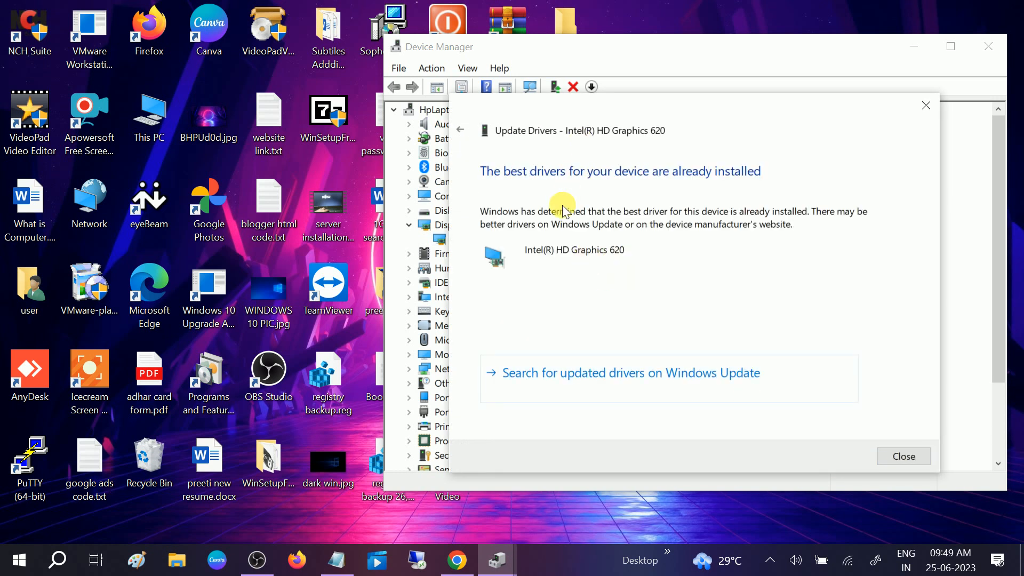
pyautogui.moveTo(575, 182)
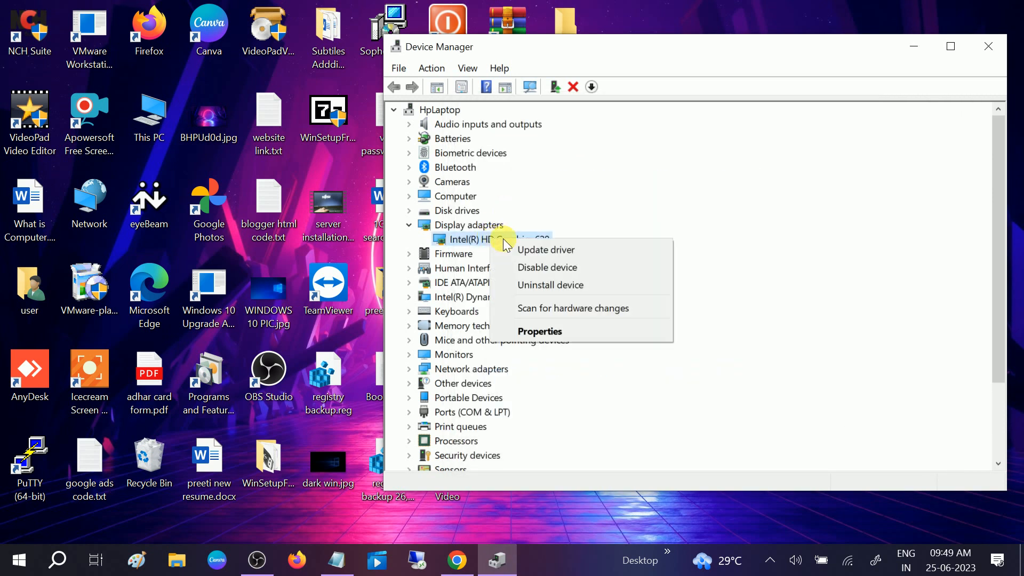
# Step: Manually reinstall the Intel(R) HD Graphics 620 driver and dismiss the success message
pyautogui.click(545, 249)
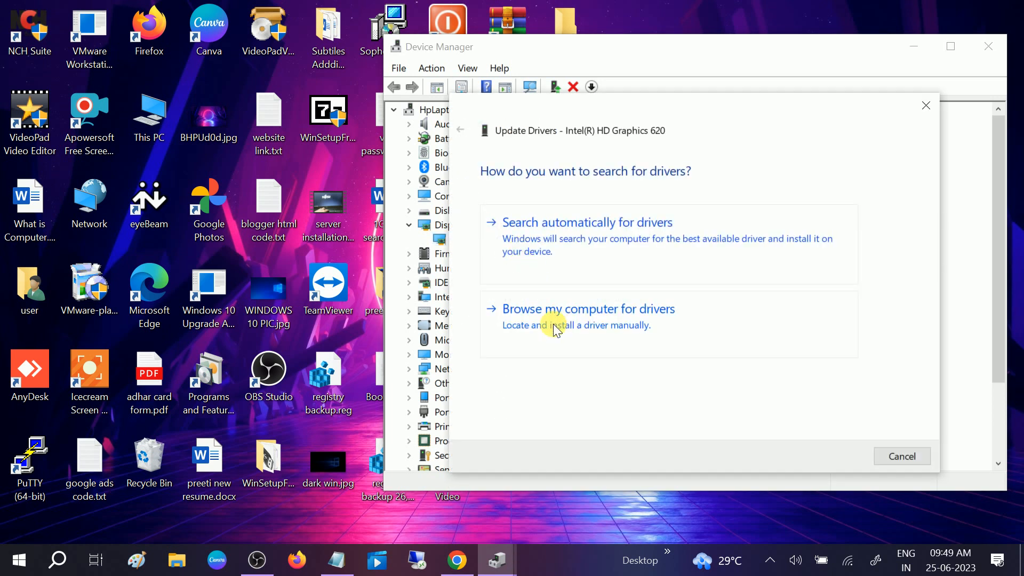
pyautogui.click(587, 308)
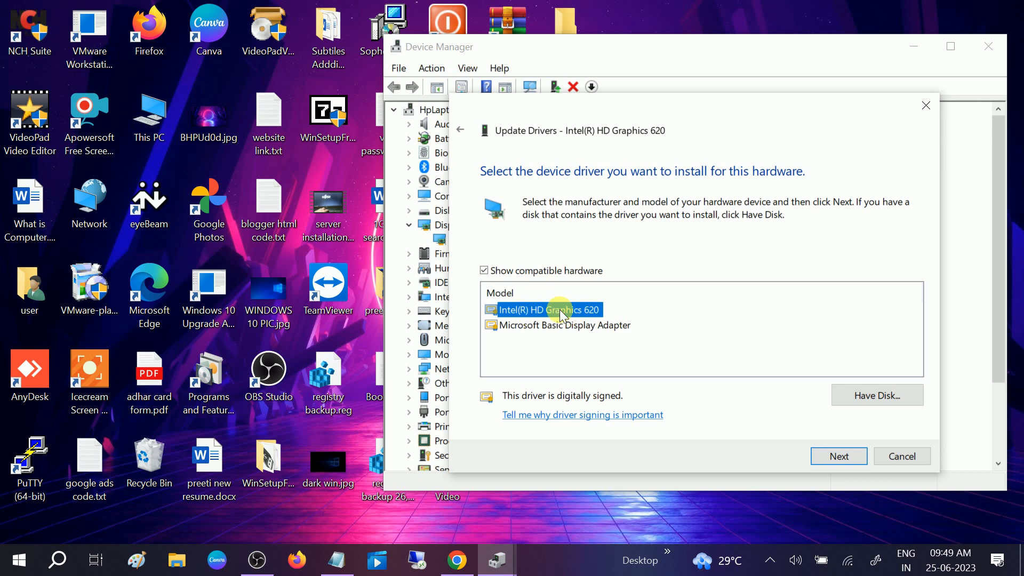
pyautogui.click(838, 456)
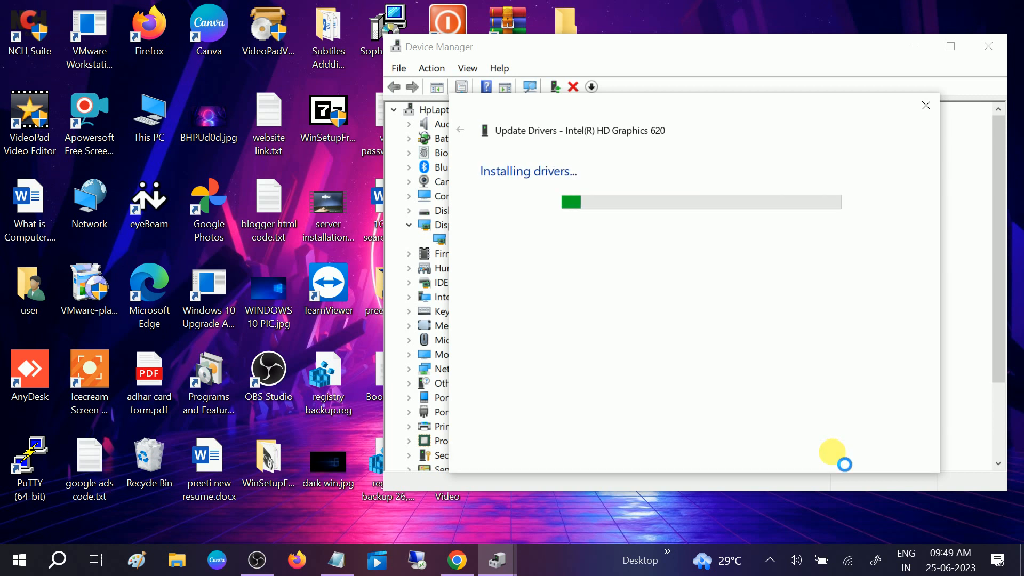
pyautogui.moveTo(619, 392)
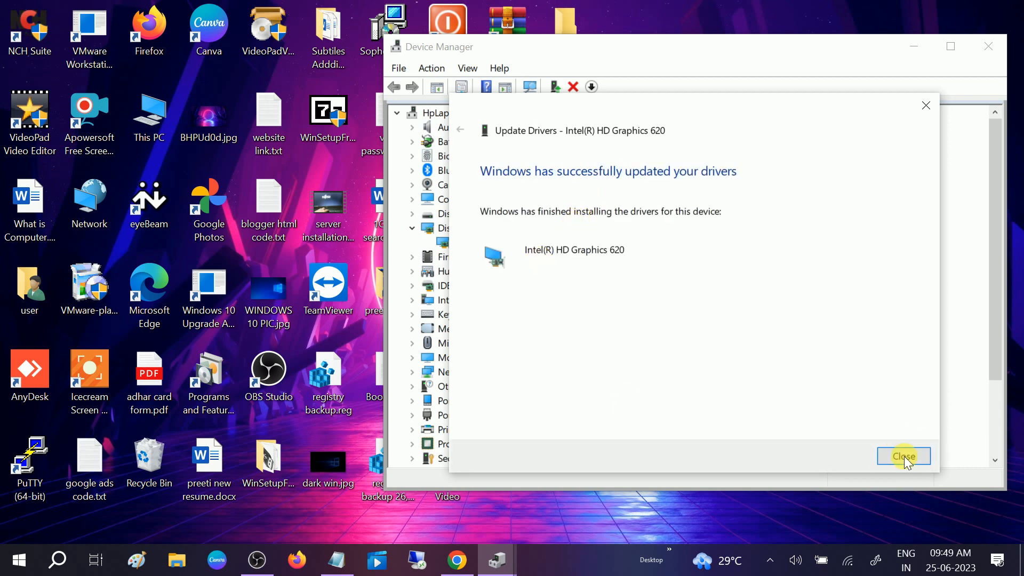
pyautogui.click(903, 456)
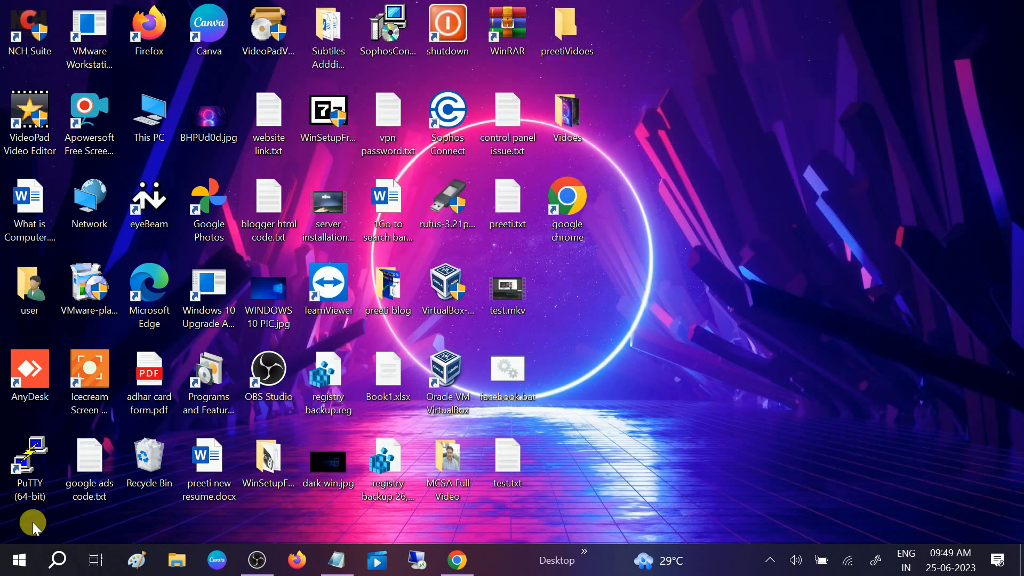
pyautogui.moveTo(41, 513)
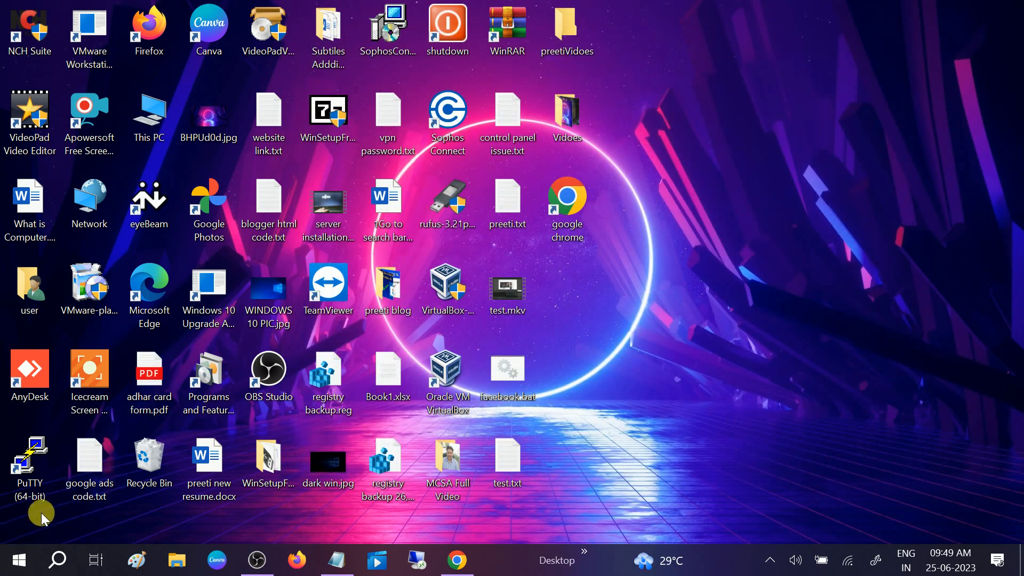
pyautogui.moveTo(137, 442)
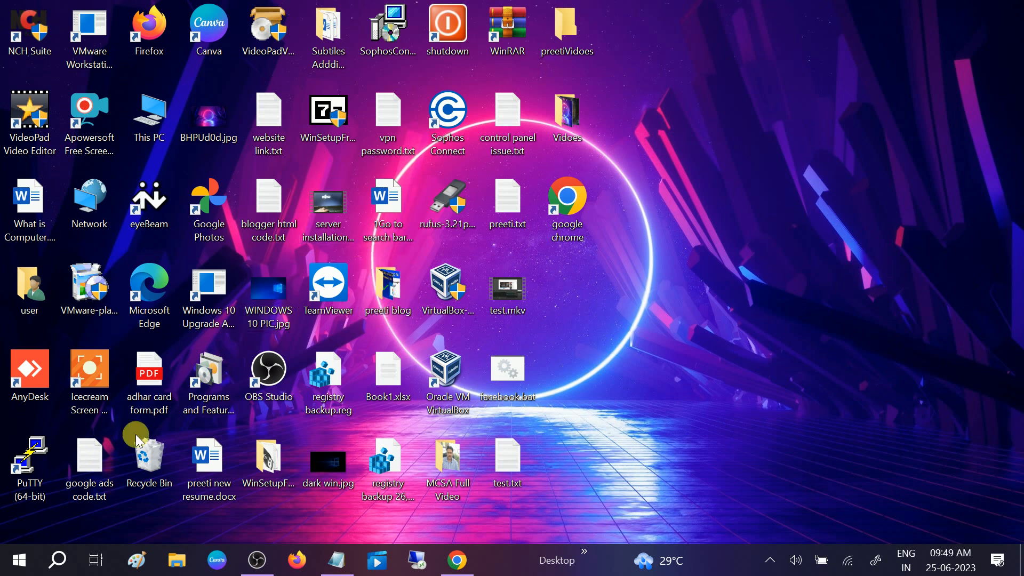
# Step: Search 'check for updates' and open the Windows Update settings page
pyautogui.click(58, 561)
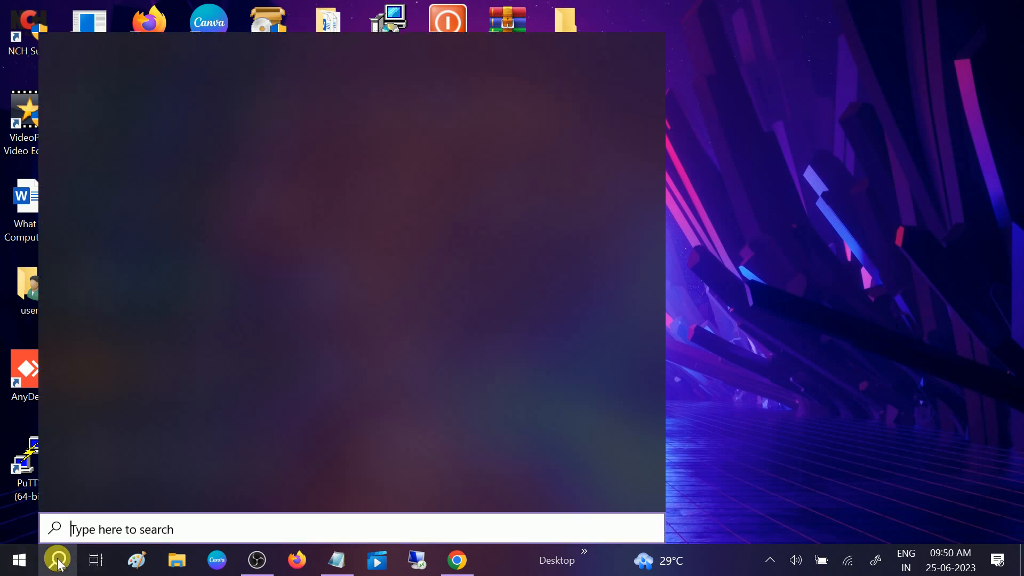
pyautogui.write('ched')
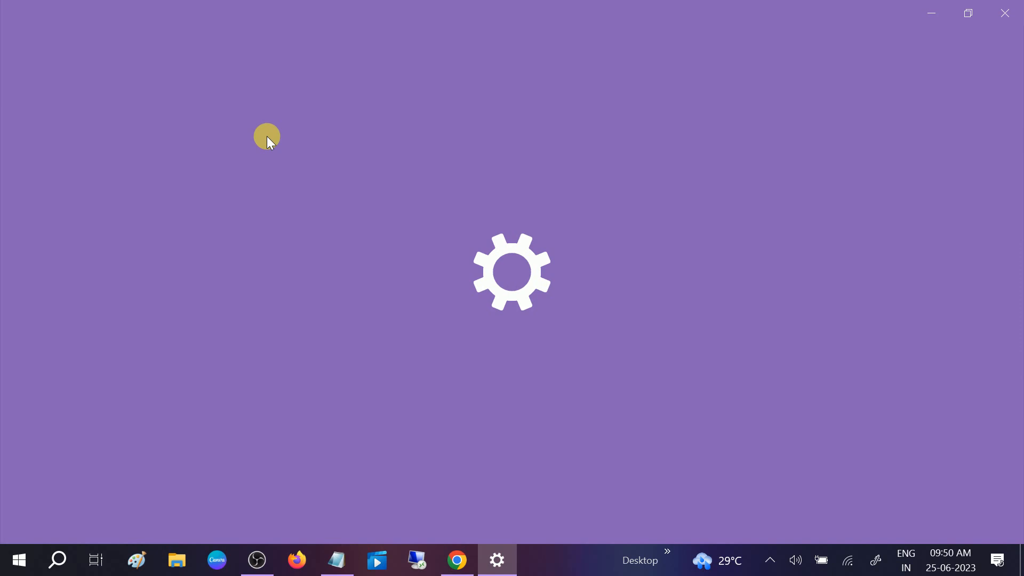
pyautogui.click(496, 559)
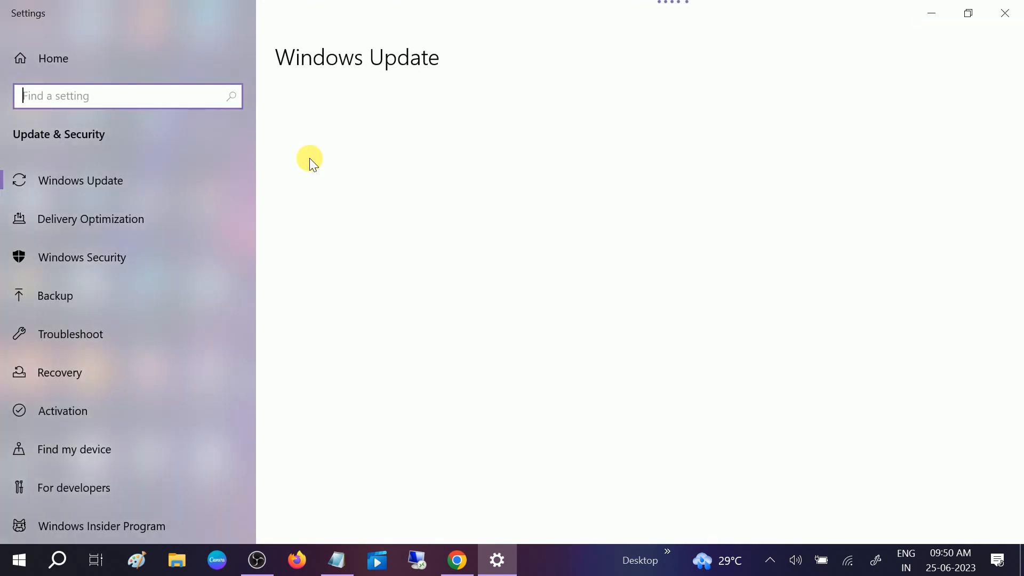
pyautogui.moveTo(379, 163)
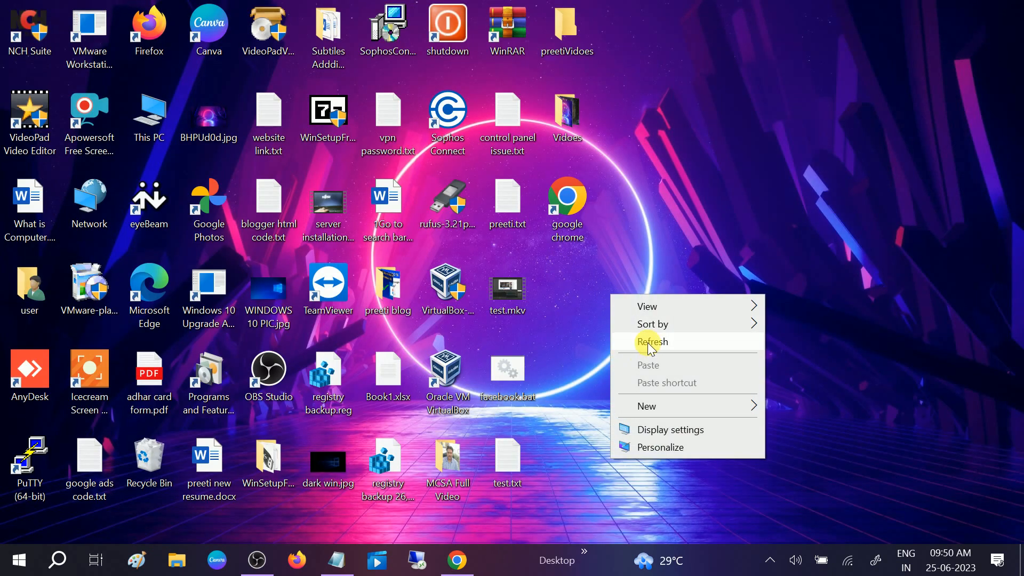
# Step: Refresh the desktop and search 'add or remove programs' to launch Settings
pyautogui.click(651, 341)
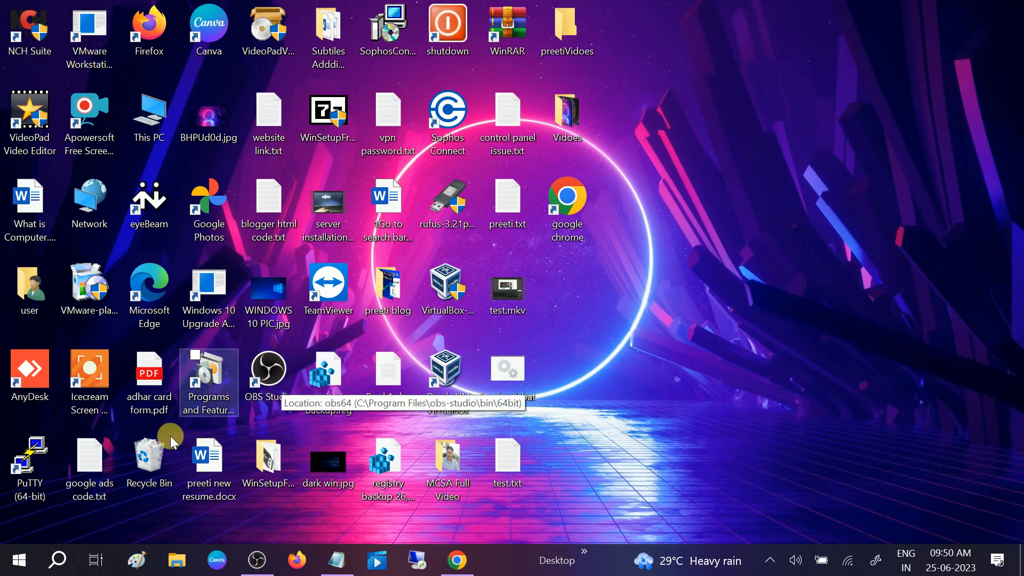
pyautogui.click(57, 560)
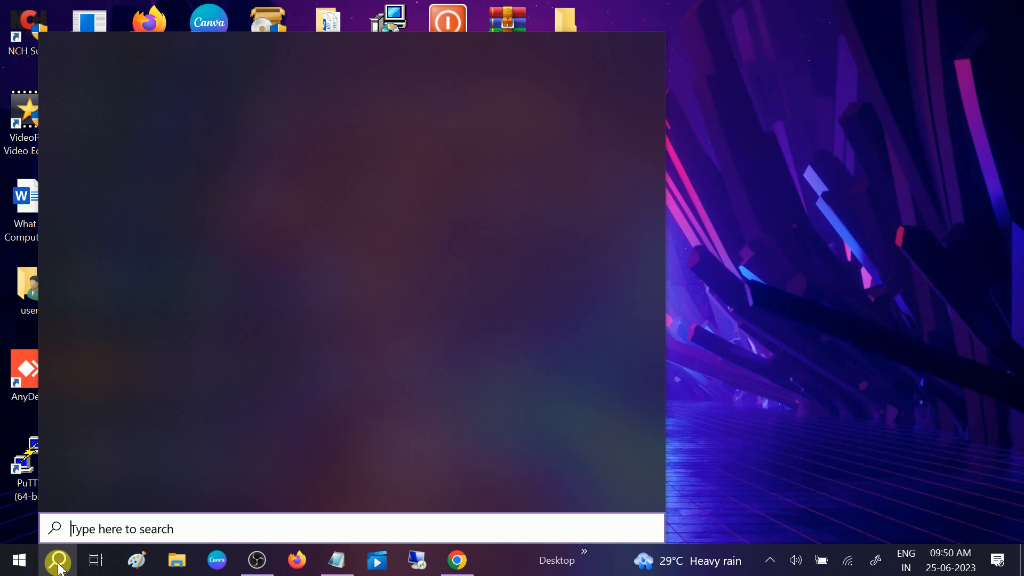
pyautogui.write('add')
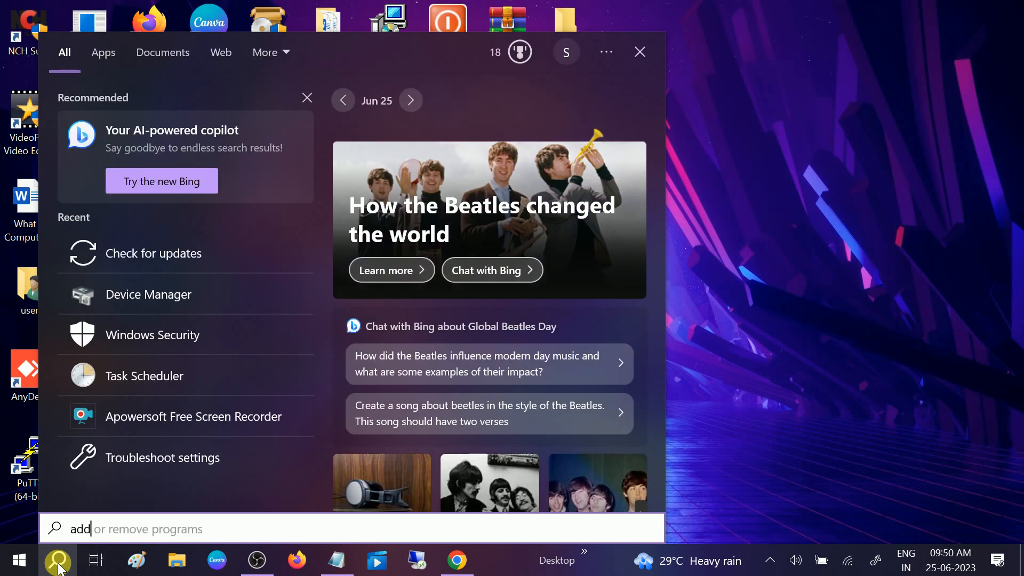
pyautogui.write('add')
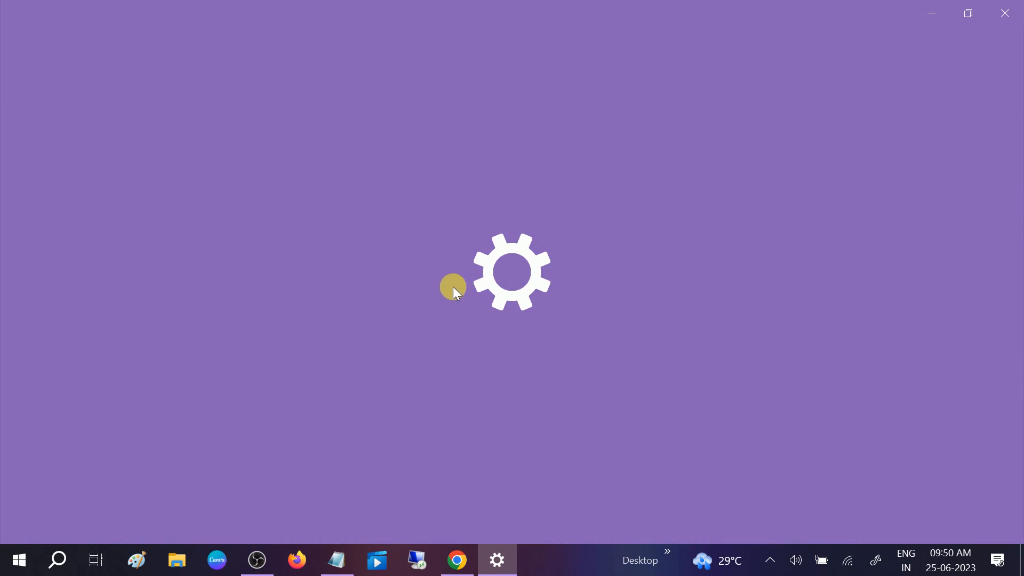
pyautogui.moveTo(465, 293)
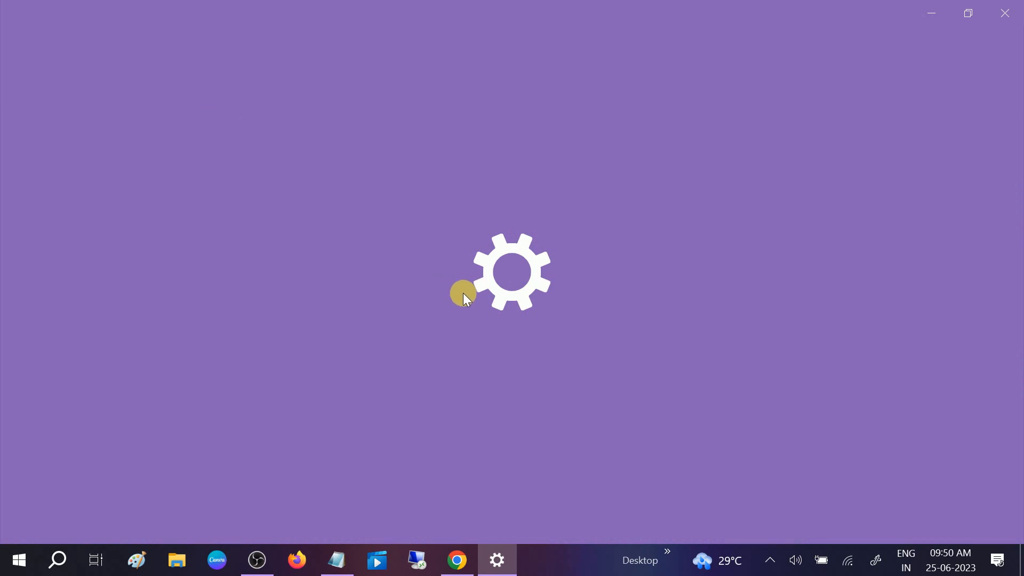
# Step: Scroll Apps & features to OBS Studio's Uninstall option, then close Settings
pyautogui.click(497, 559)
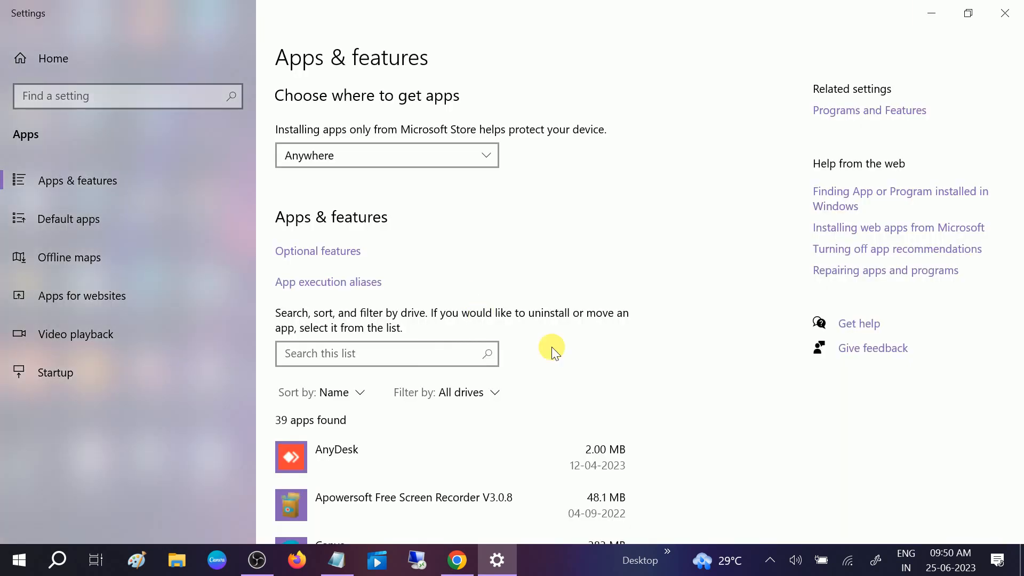
pyautogui.moveTo(566, 350)
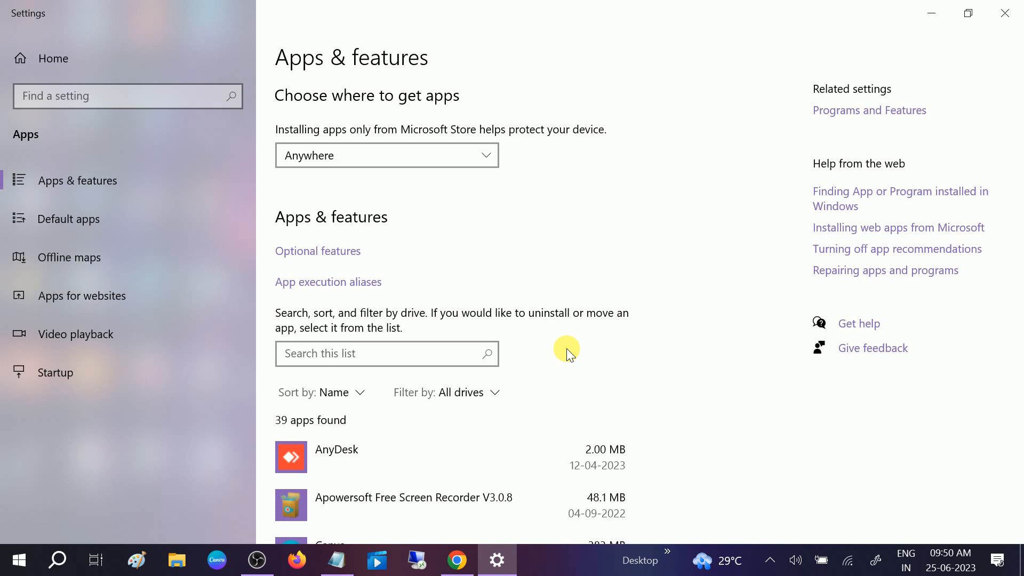
pyautogui.scroll(-3)
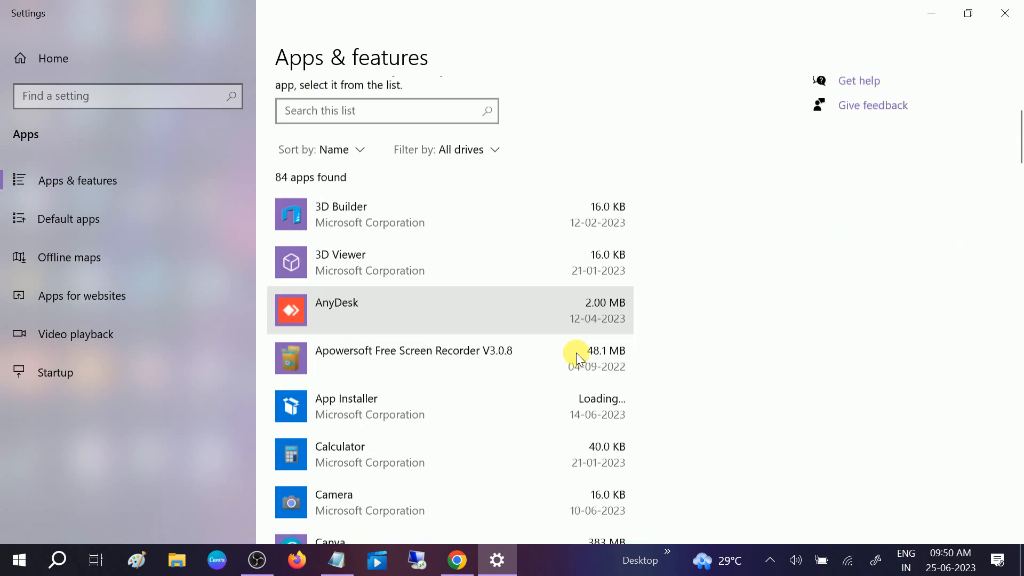
pyautogui.scroll(-3)
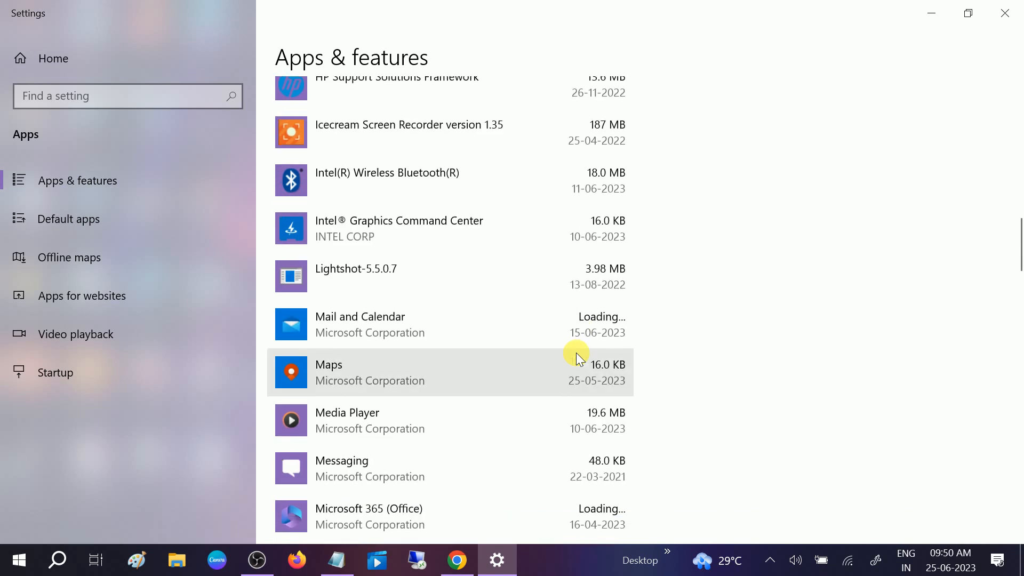
pyautogui.scroll(-3)
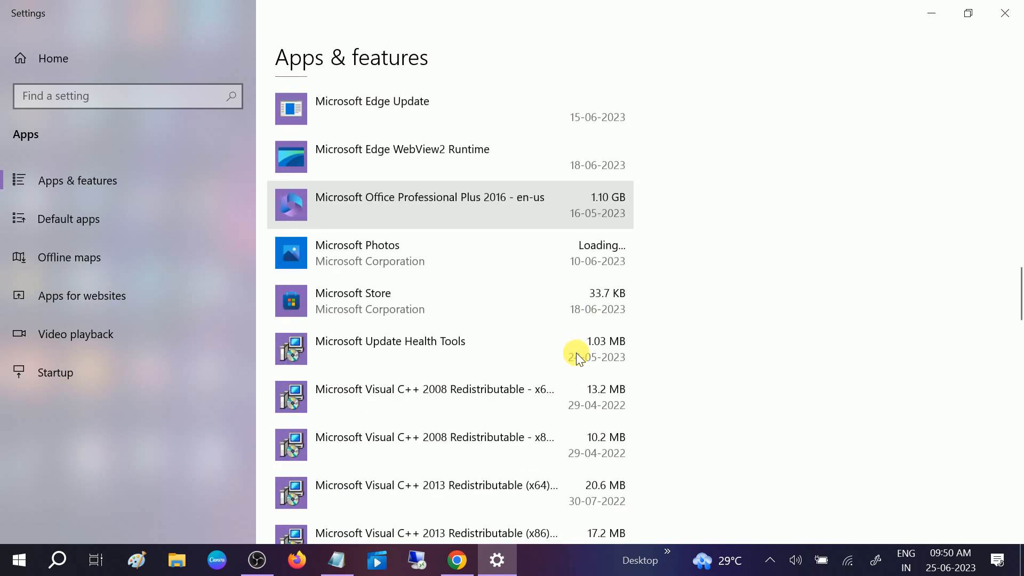
pyautogui.scroll(-3)
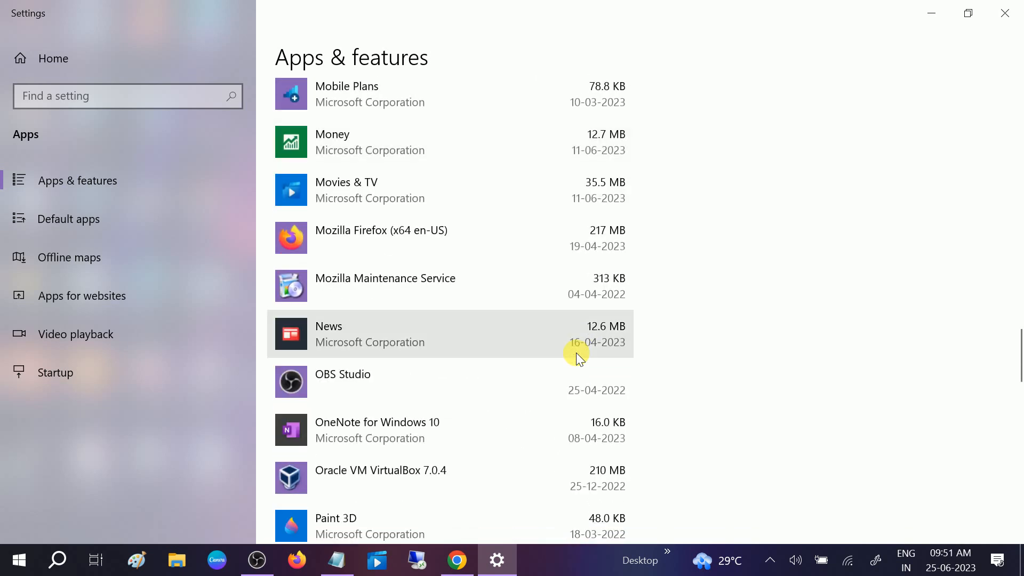
pyautogui.scroll(-3)
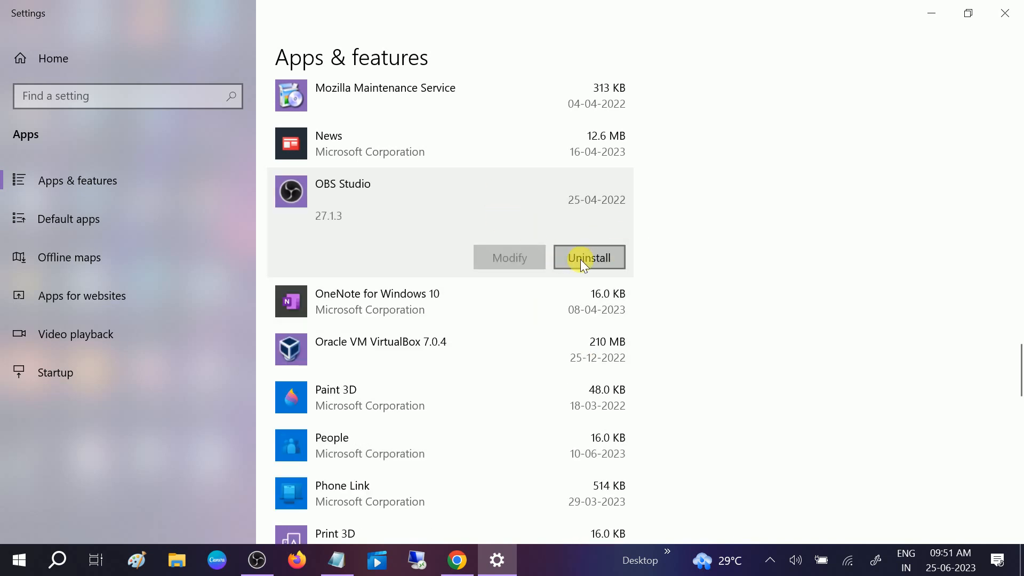
pyautogui.moveTo(1004, 12)
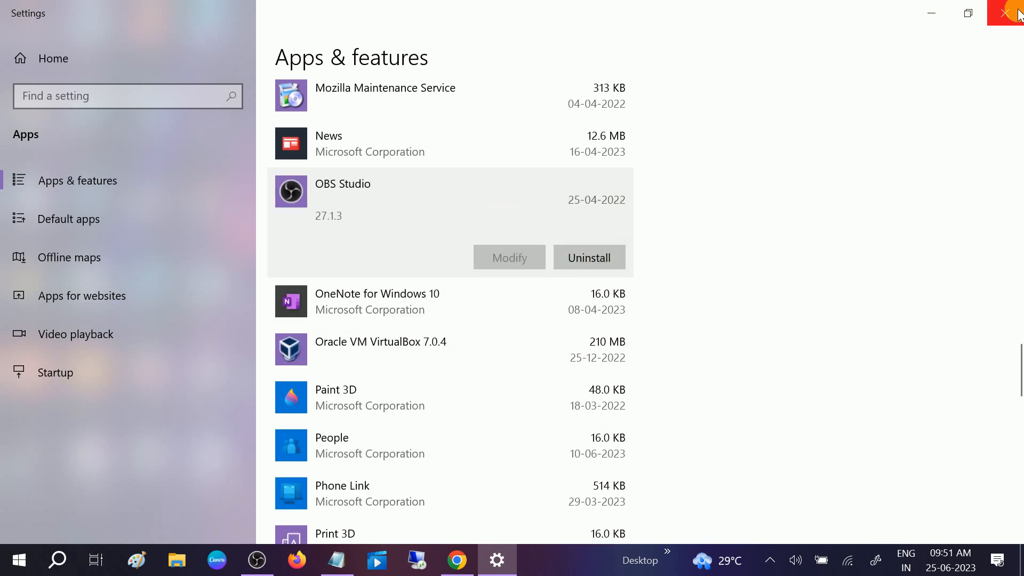
pyautogui.click(1010, 12)
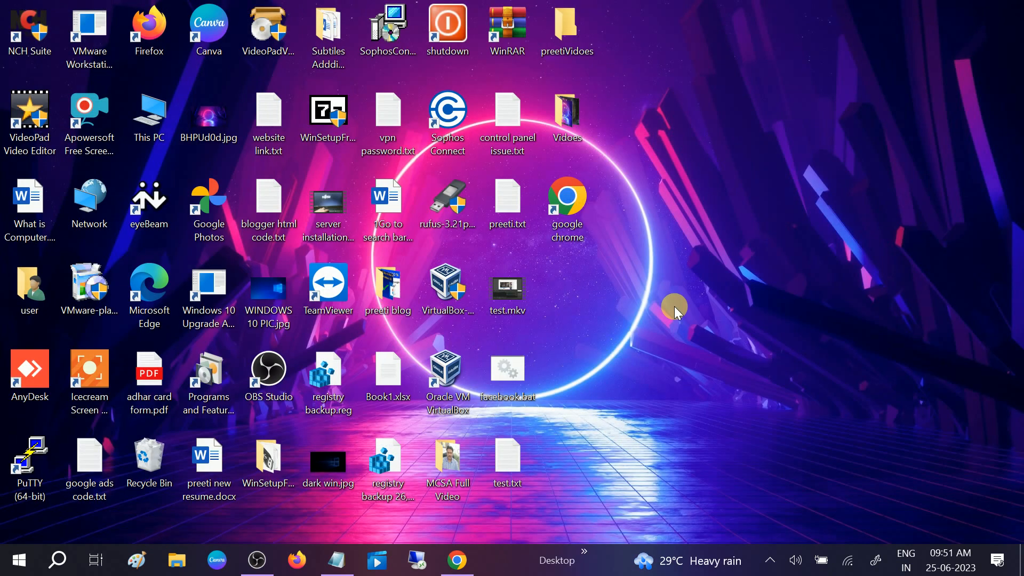